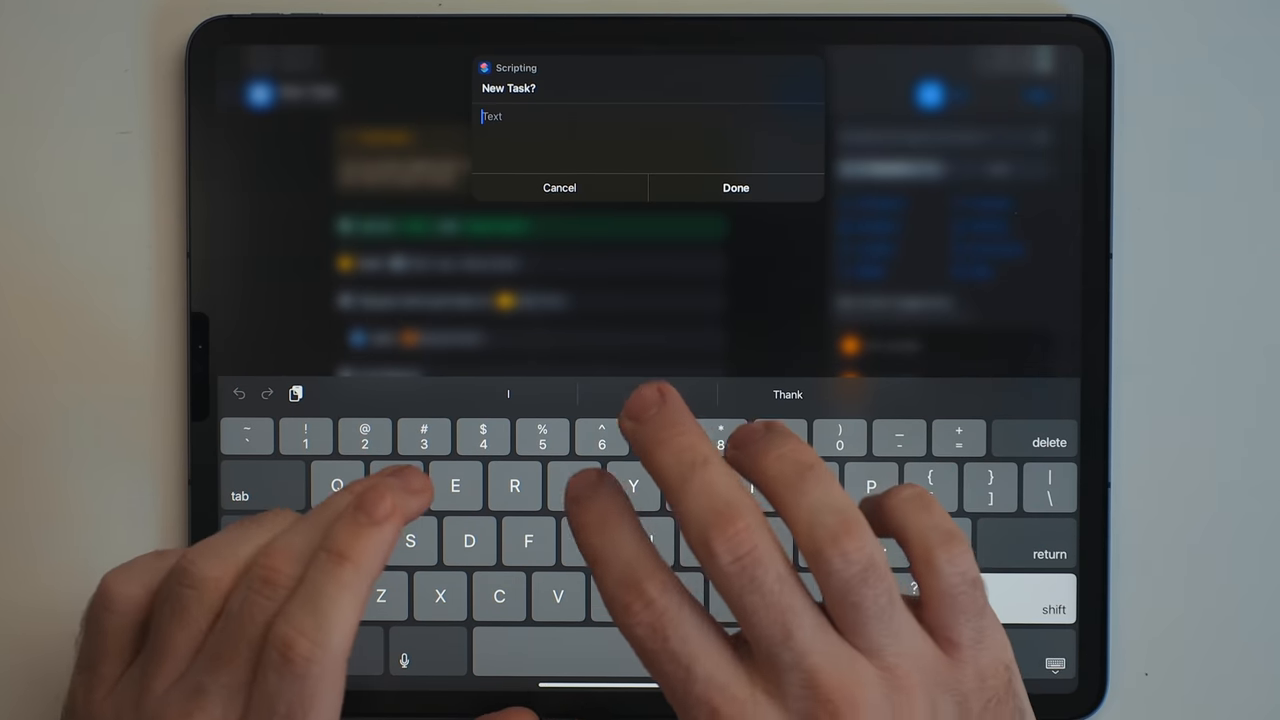
Step: Enter the tasks 'Take out trash' and 'Get mail' on separate lines
type("Take out t")
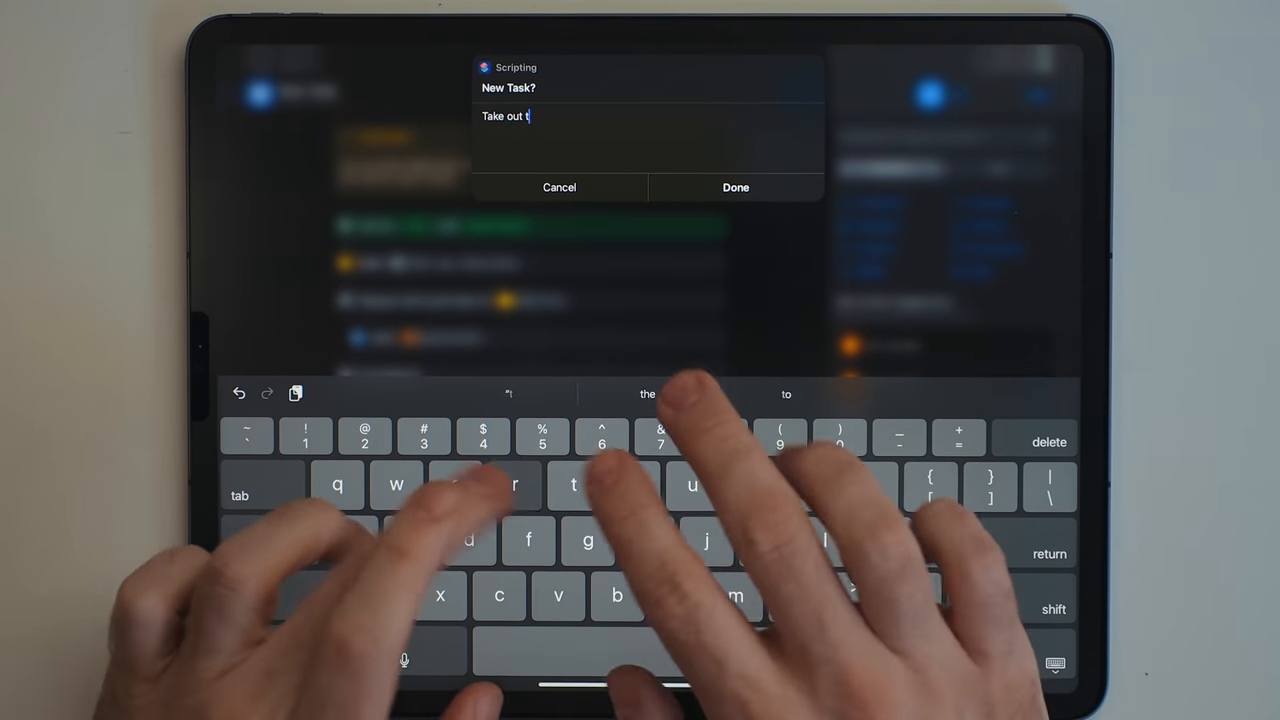
type("rash")
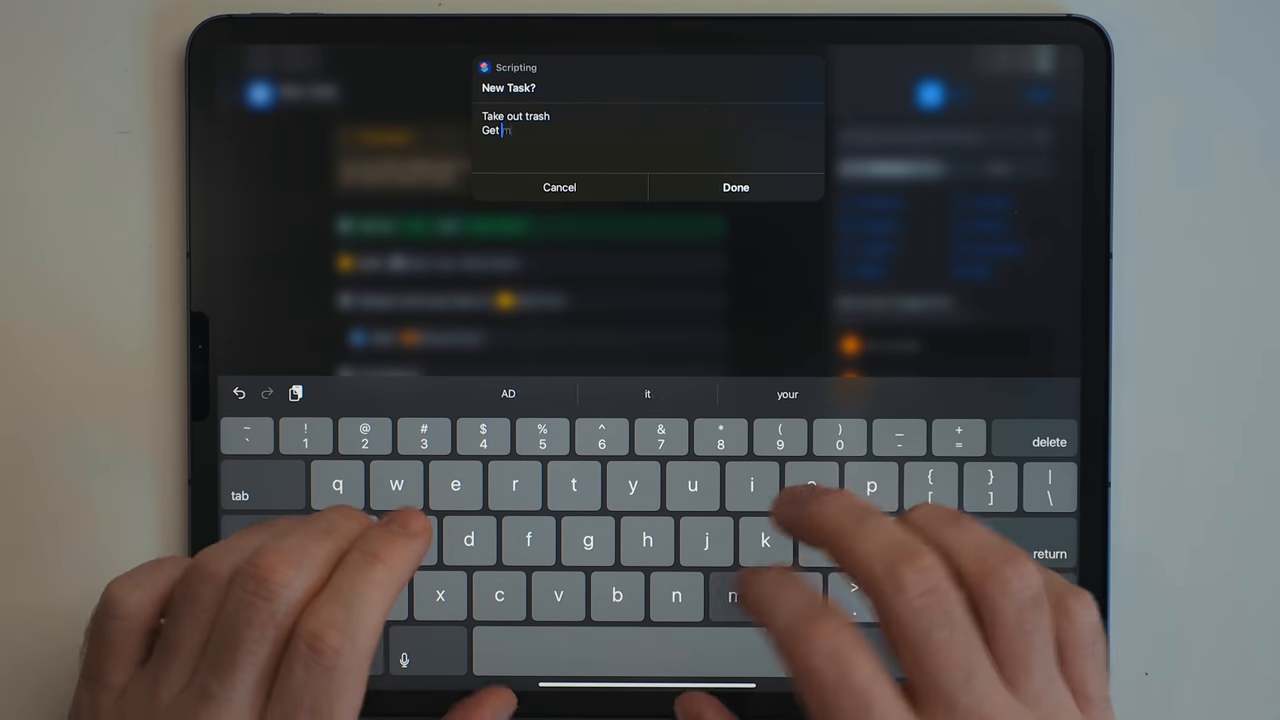
type("ail")
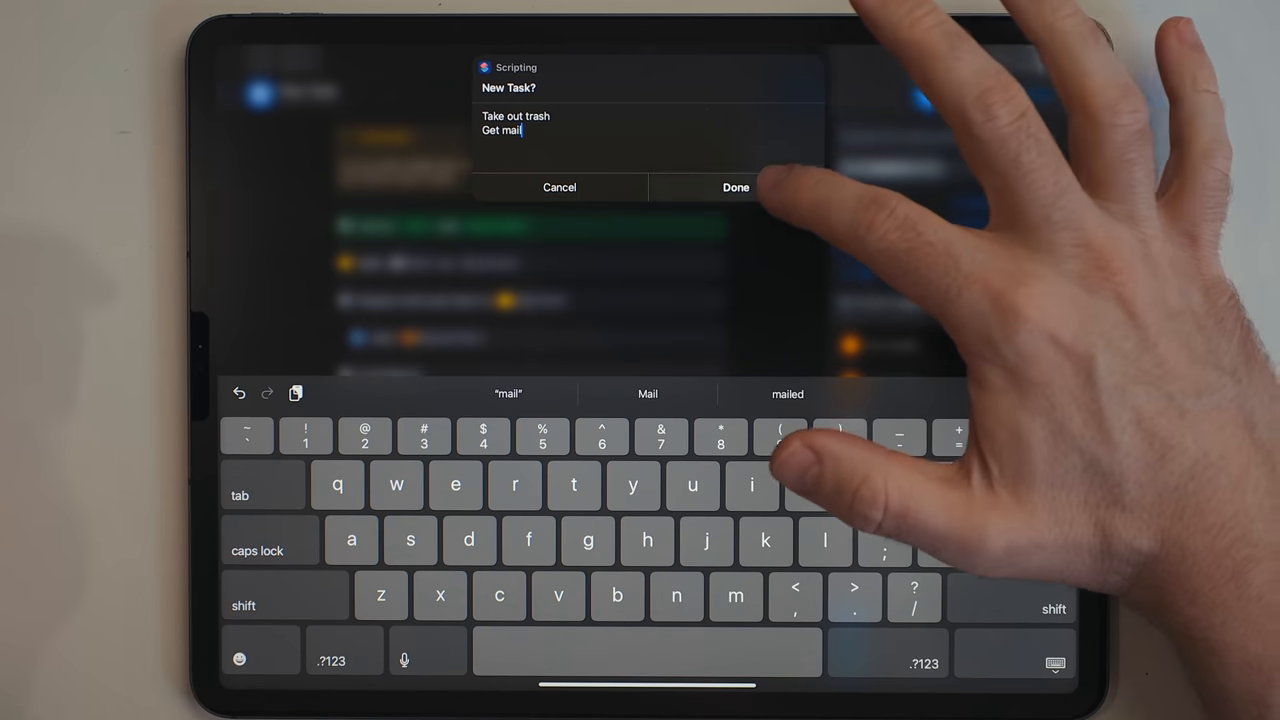
Step: Submit the two tasks, then switch over to Things 3 and the Bag Checklist shortcut
left_click(736, 187)
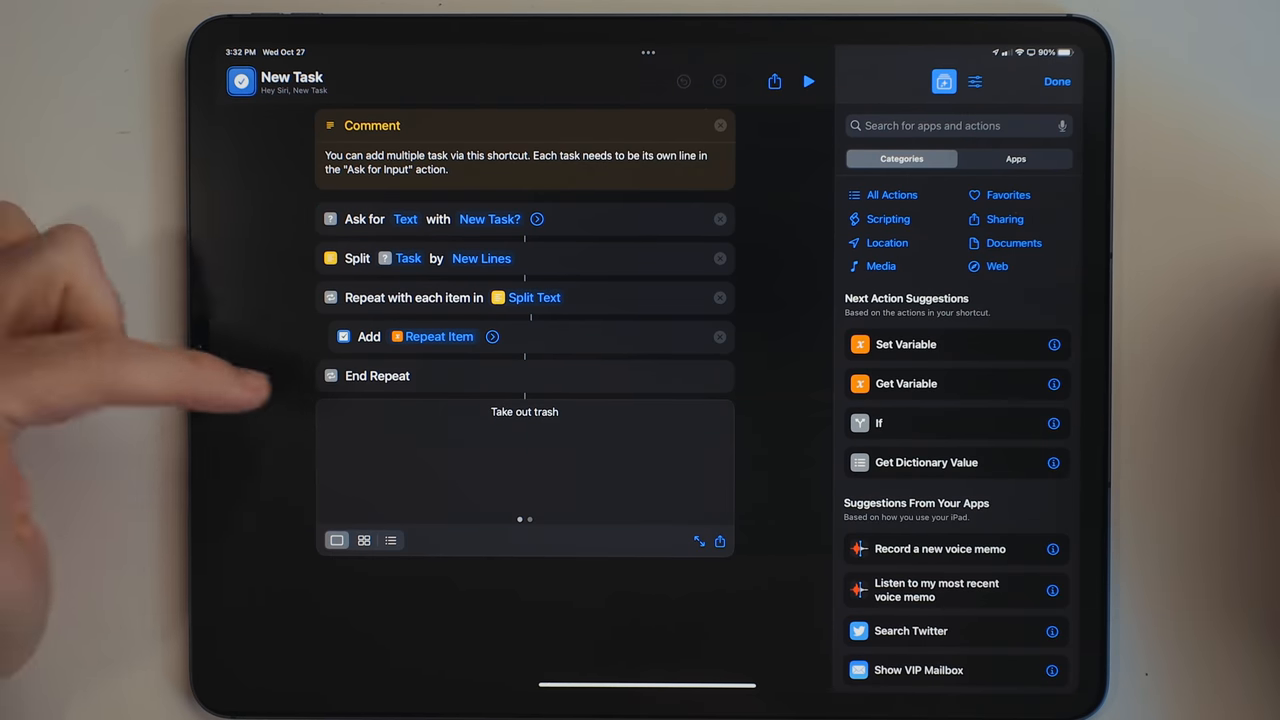
mouse_move(200, 450)
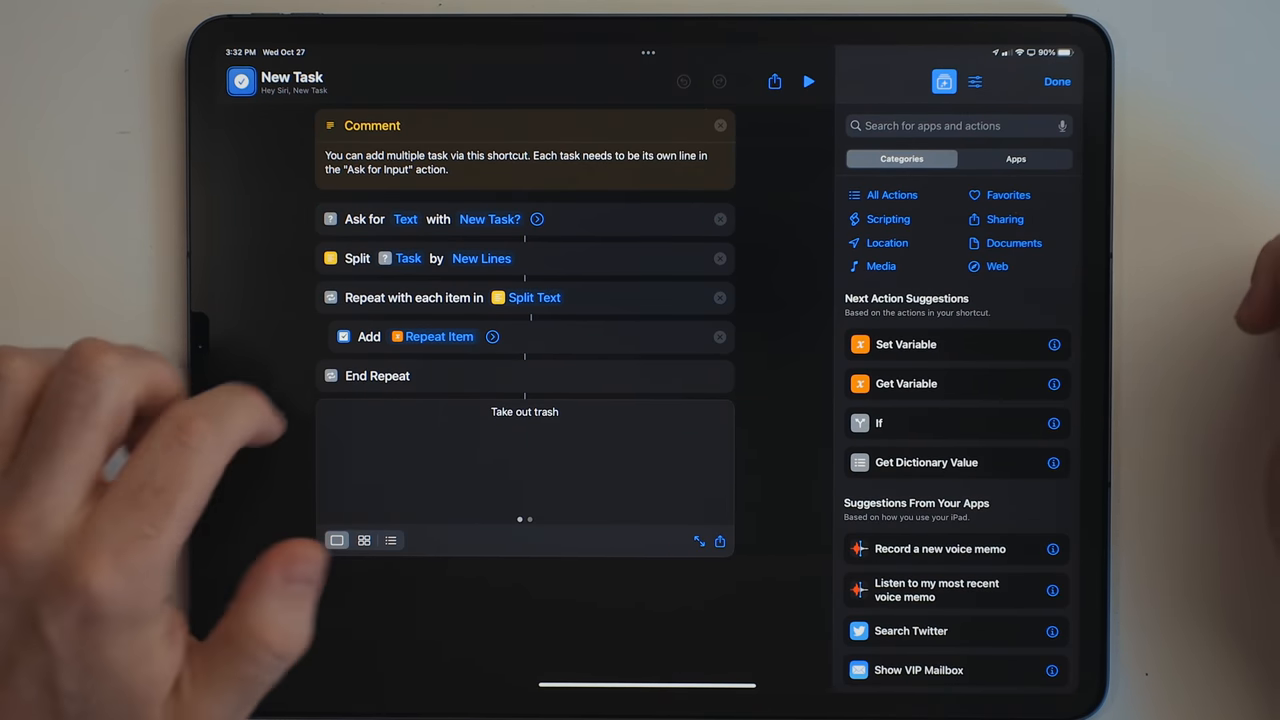
left_click(491, 336)
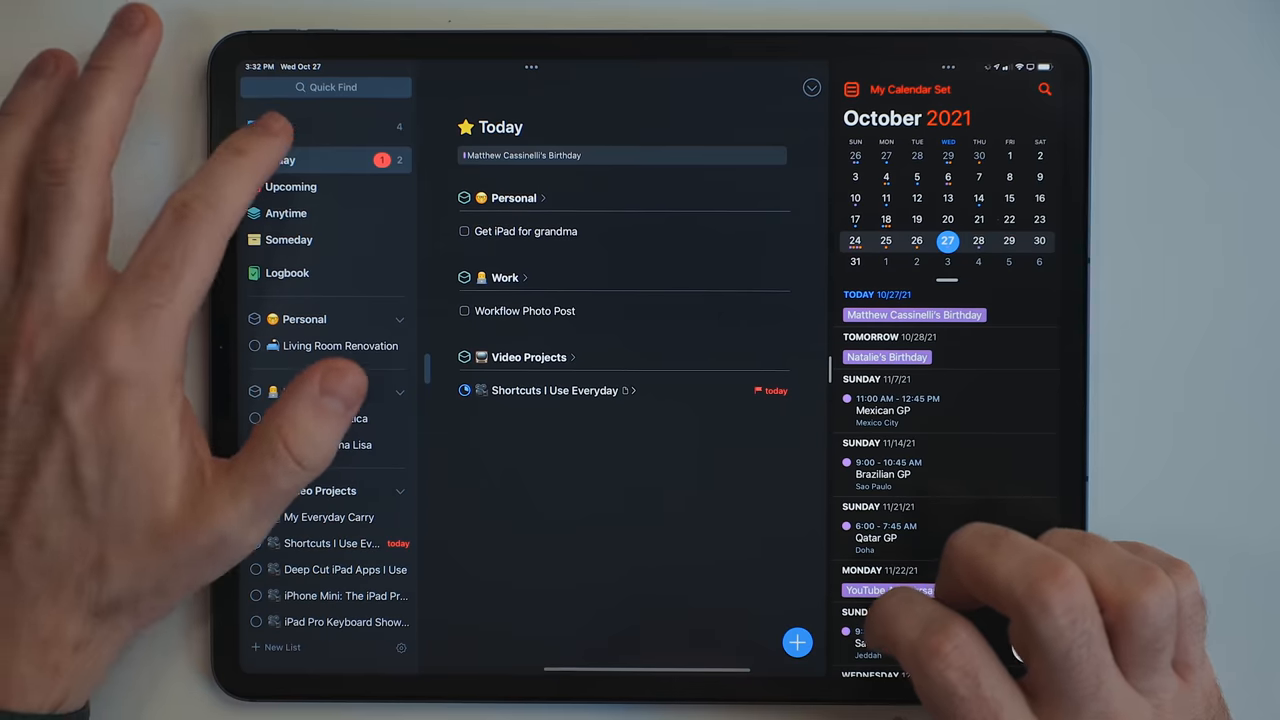
left_click(290, 127)
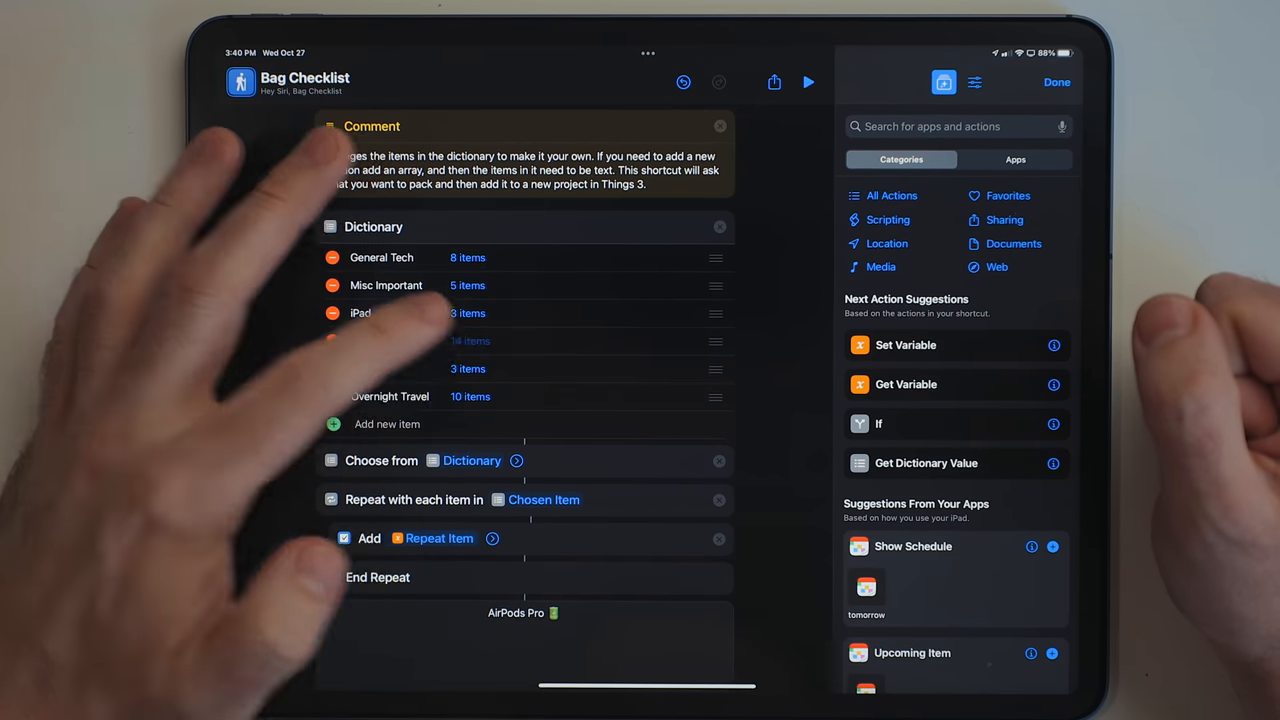
Step: Add a '35mm lens' item to the Camera list, then delete it
left_click(470, 340)
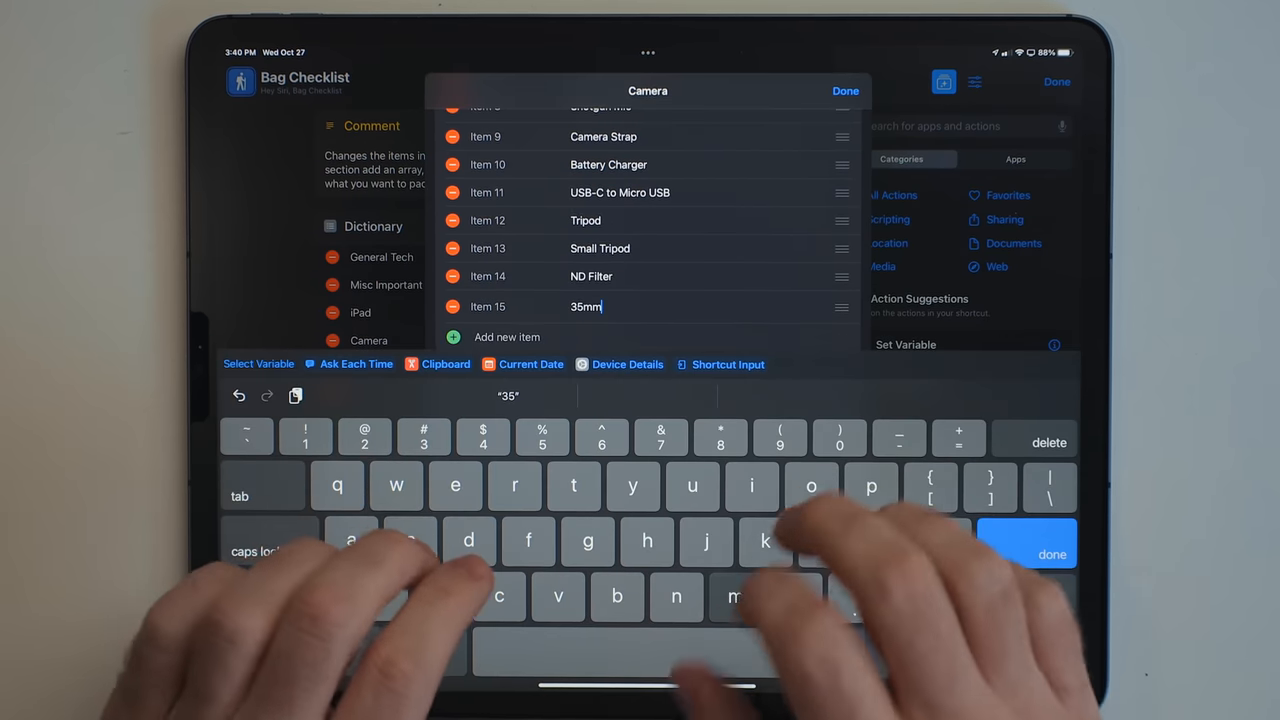
left_click(1051, 554)
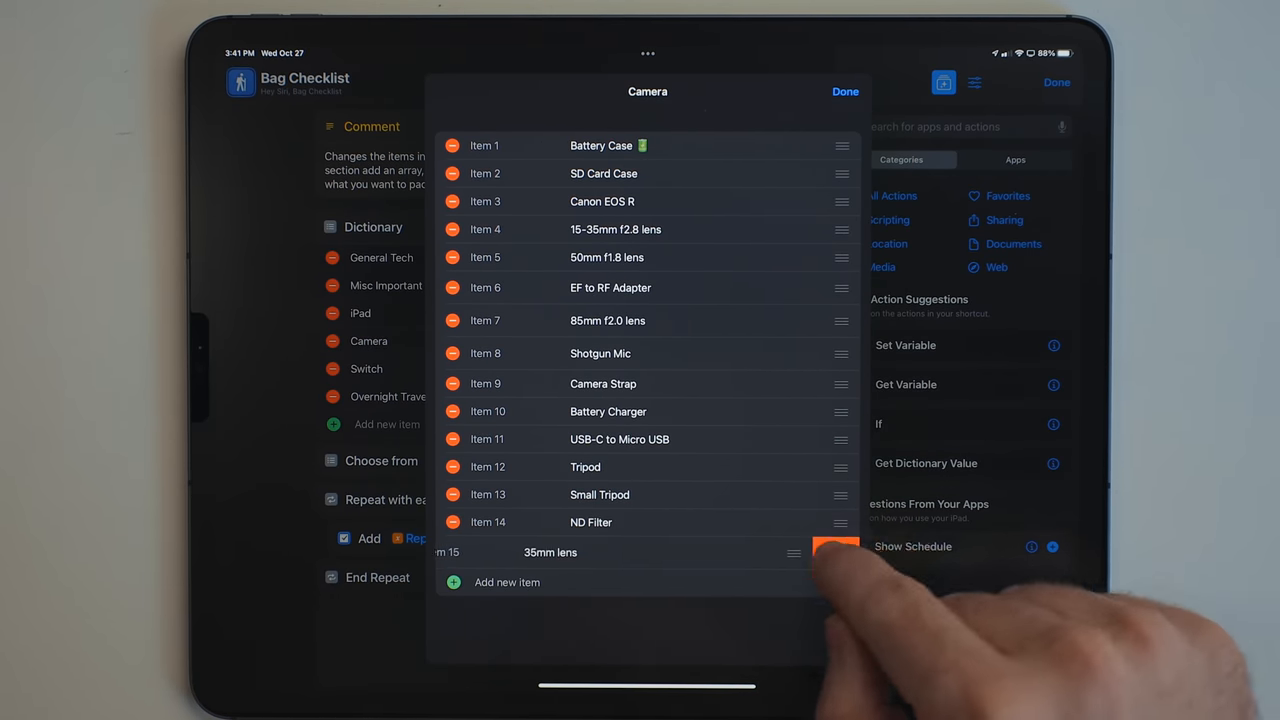
left_click(845, 91)
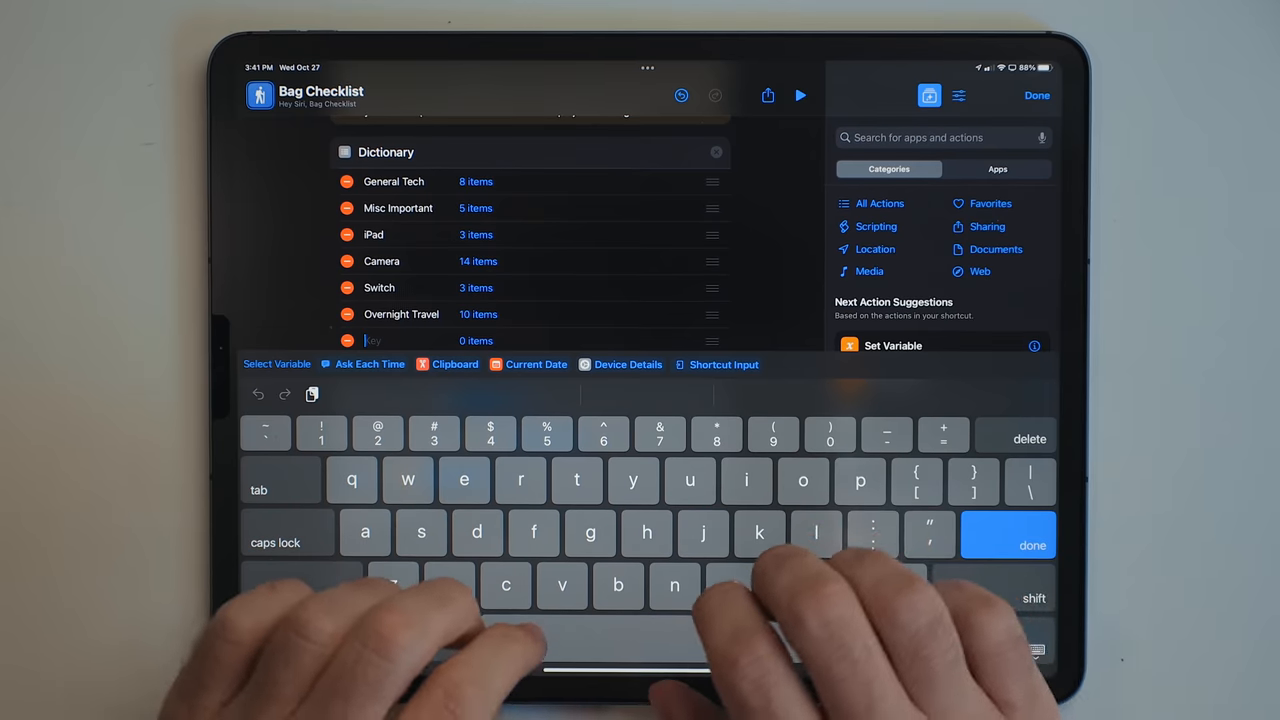
Step: Add a 'For the Kids' dictionary key holding the items 'snacks' and 'gameboy'
type("For the Kids")
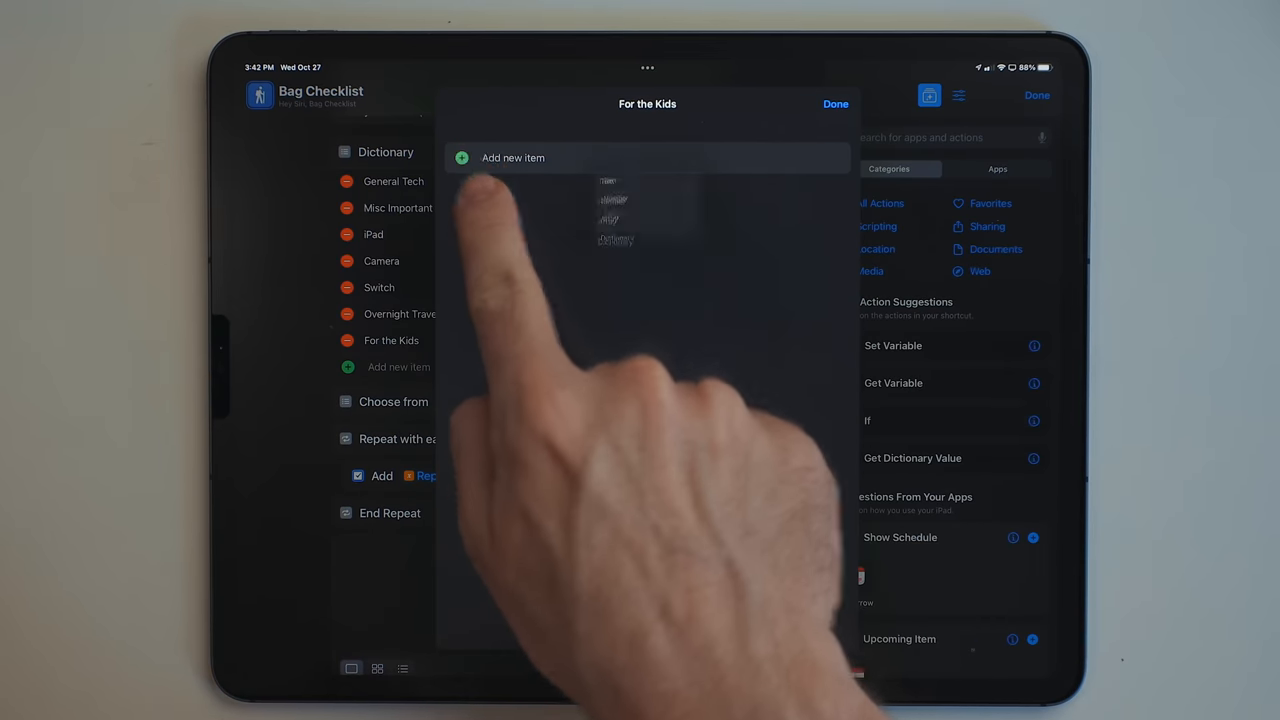
left_click(513, 157)
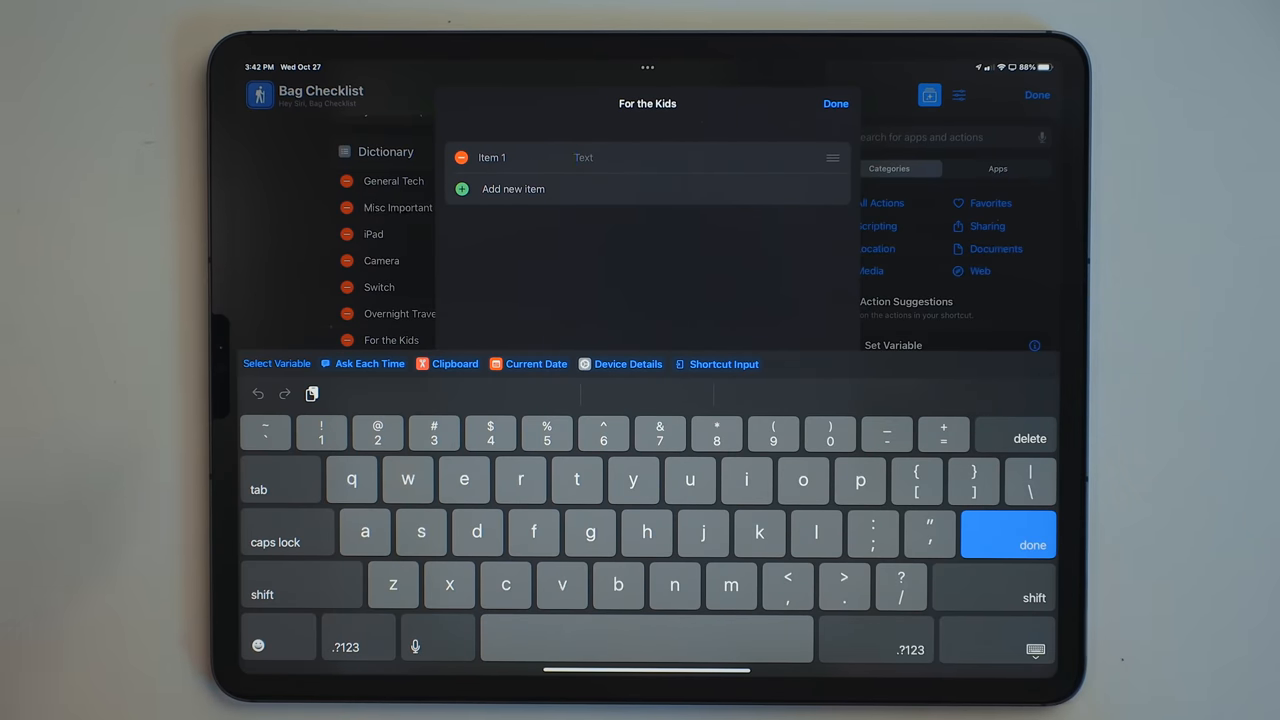
type("sna")
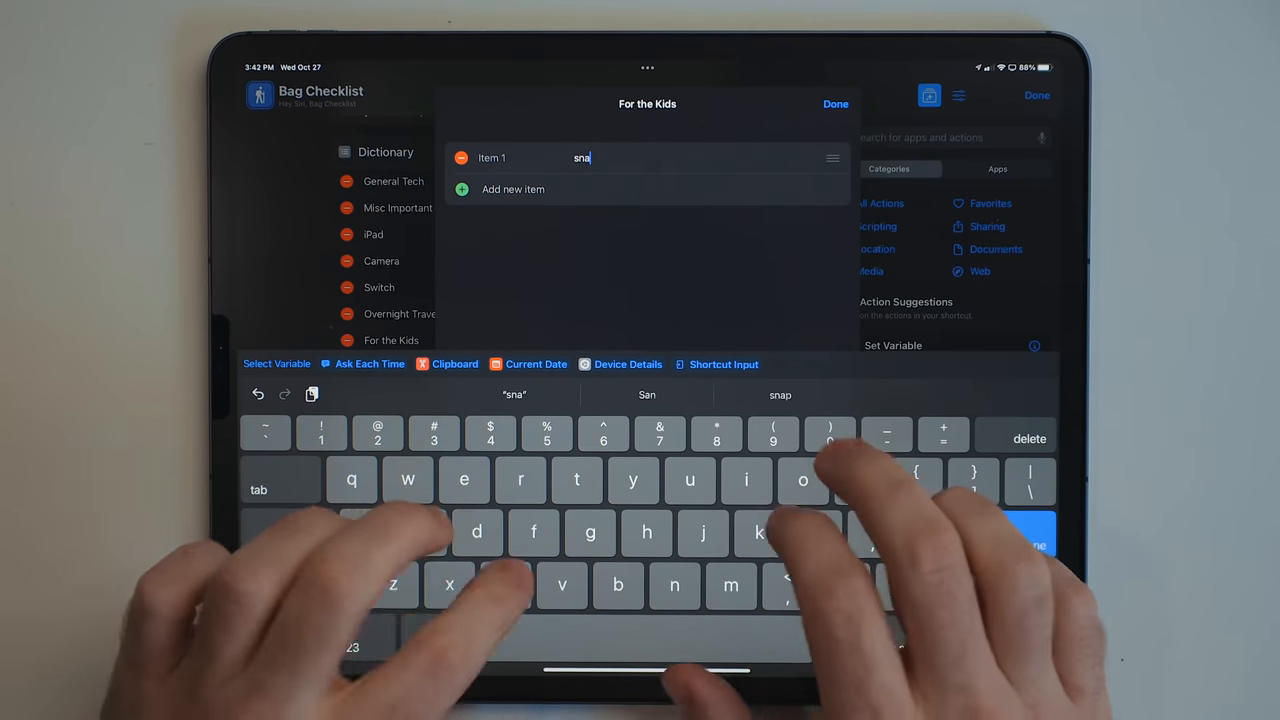
type("cks")
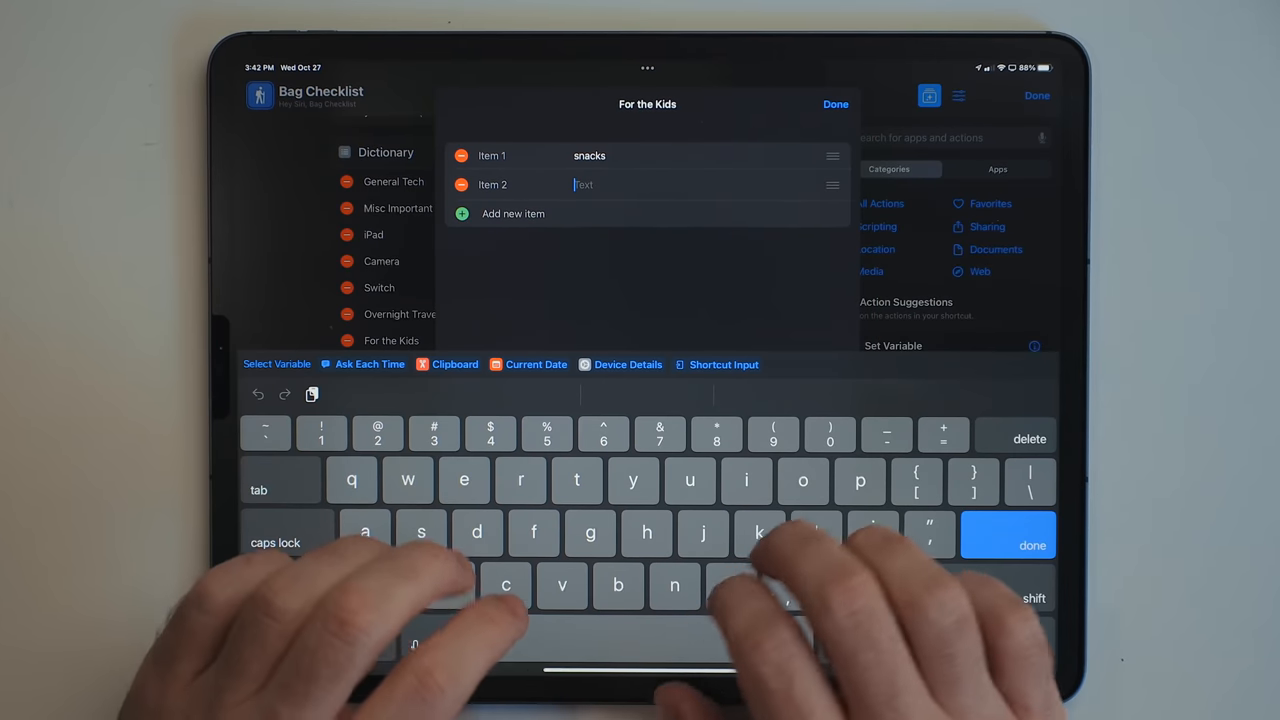
type("g")
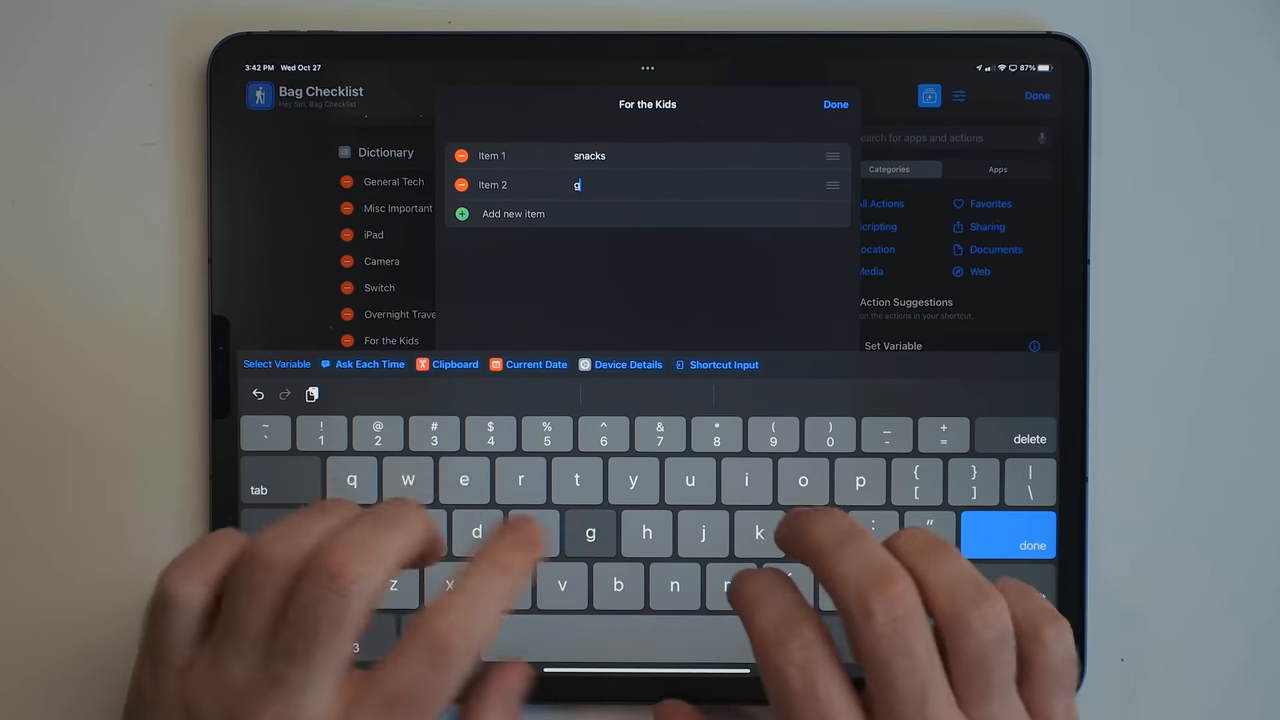
type("ameboy")
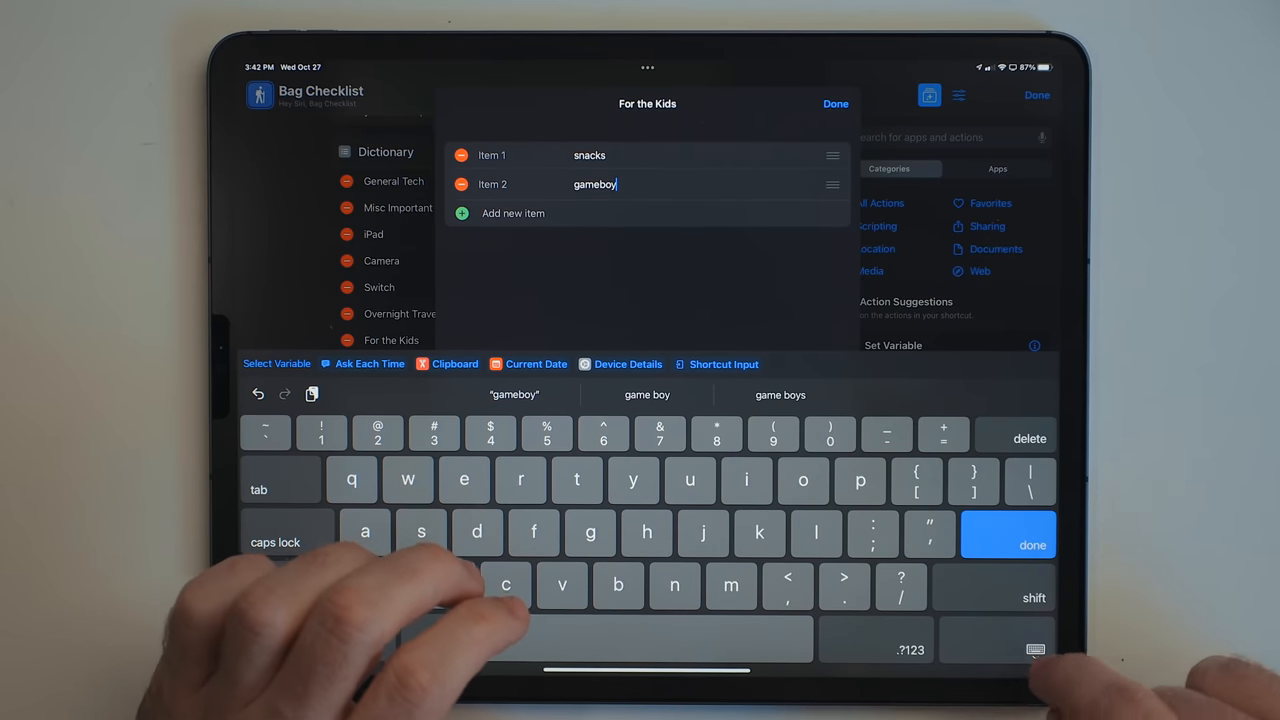
left_click(1031, 534)
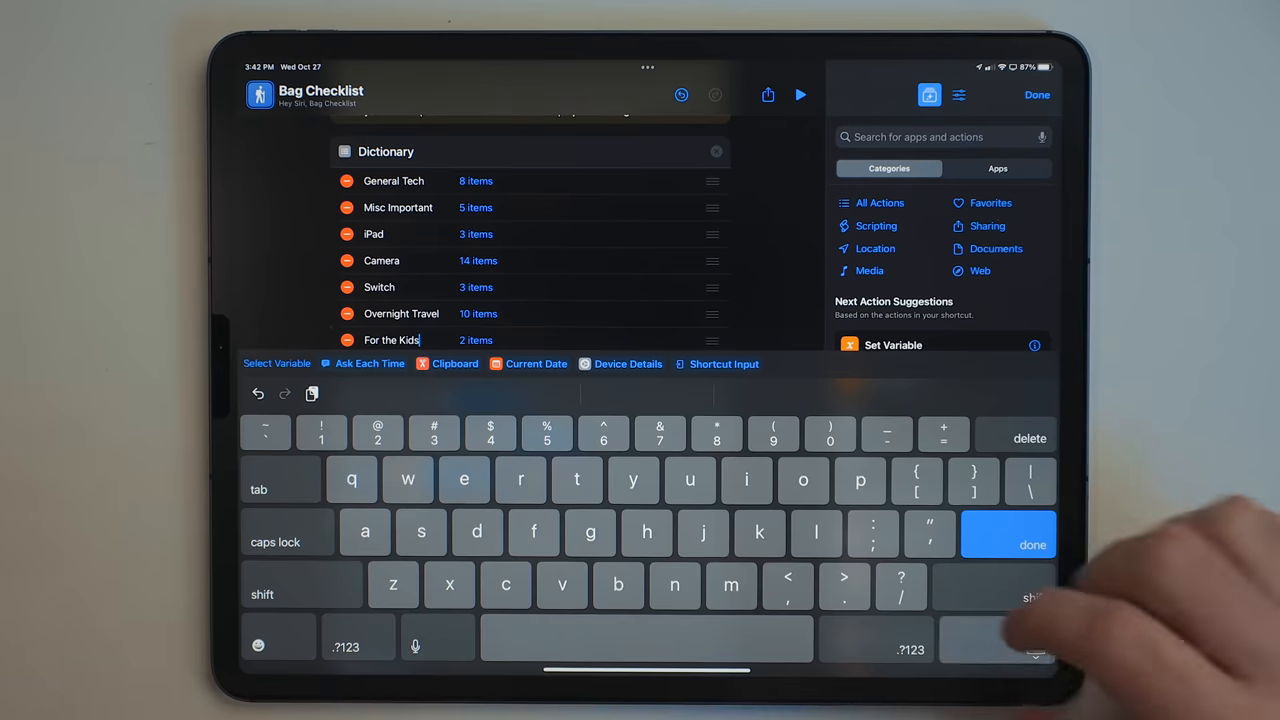
Step: Run the updated Bag Checklist shortcut to send packing items to Things 3
left_click(1032, 545)
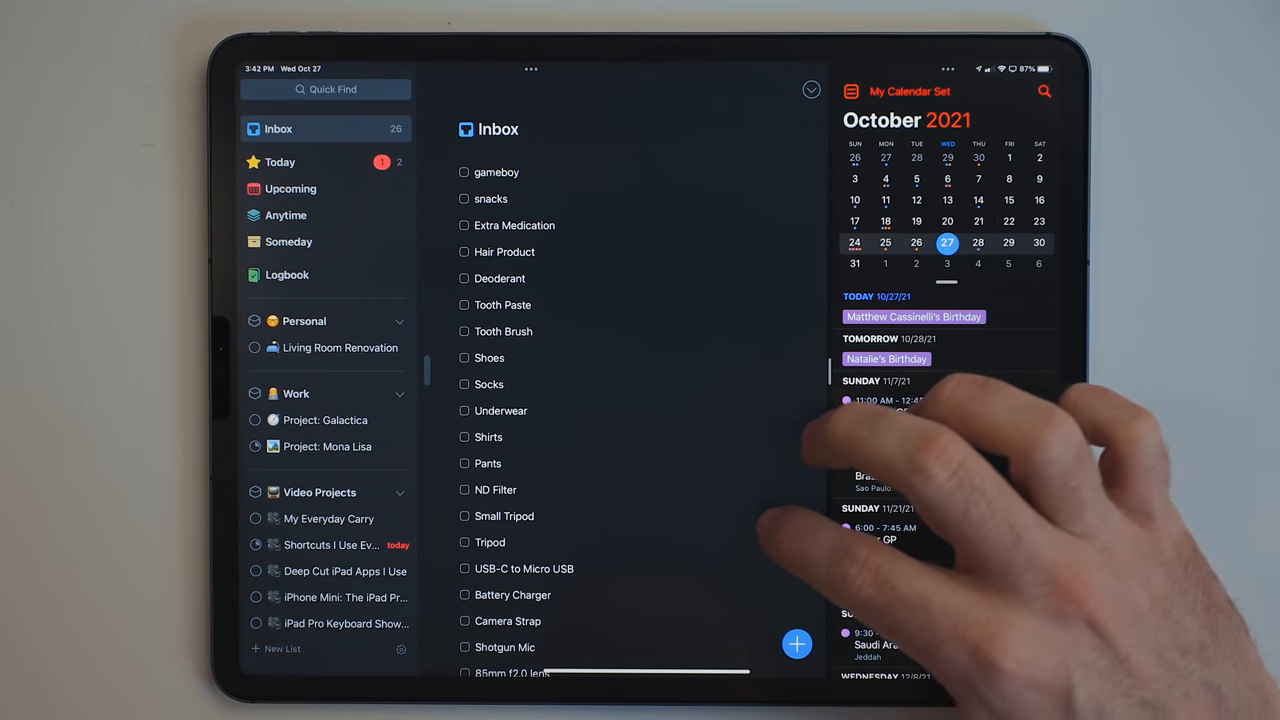
scroll("up", 3)
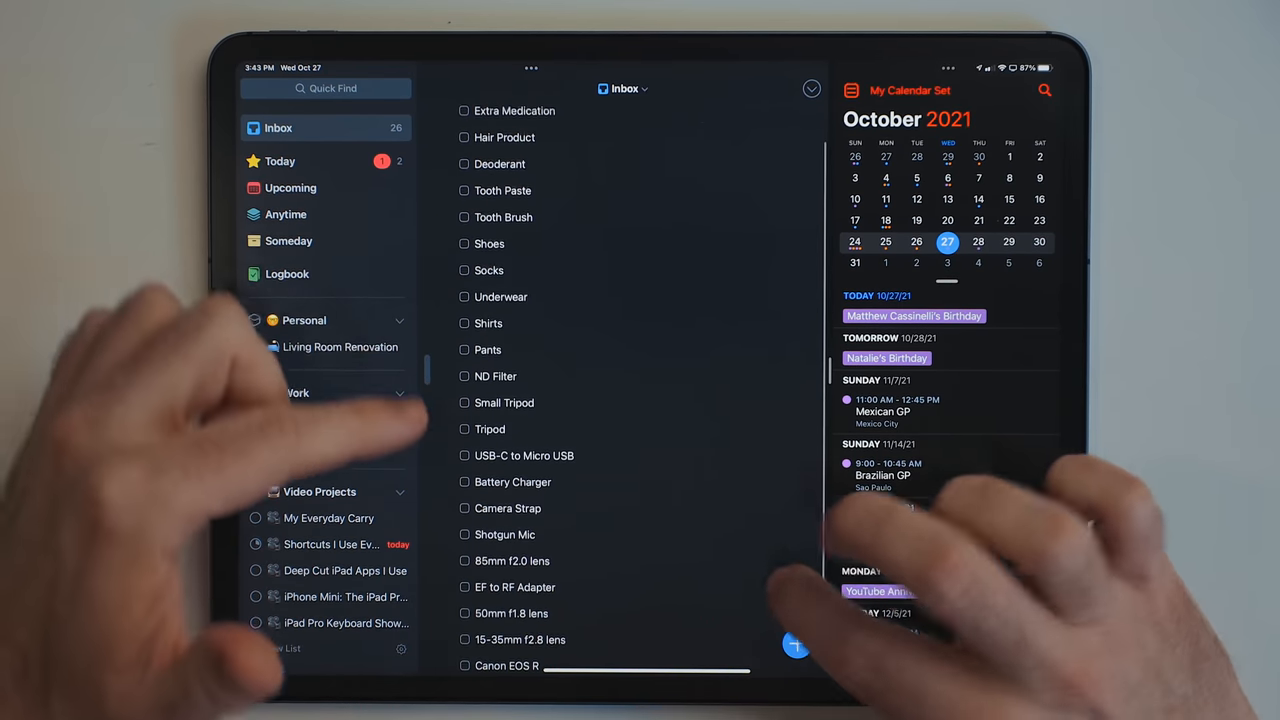
left_click(296, 392)
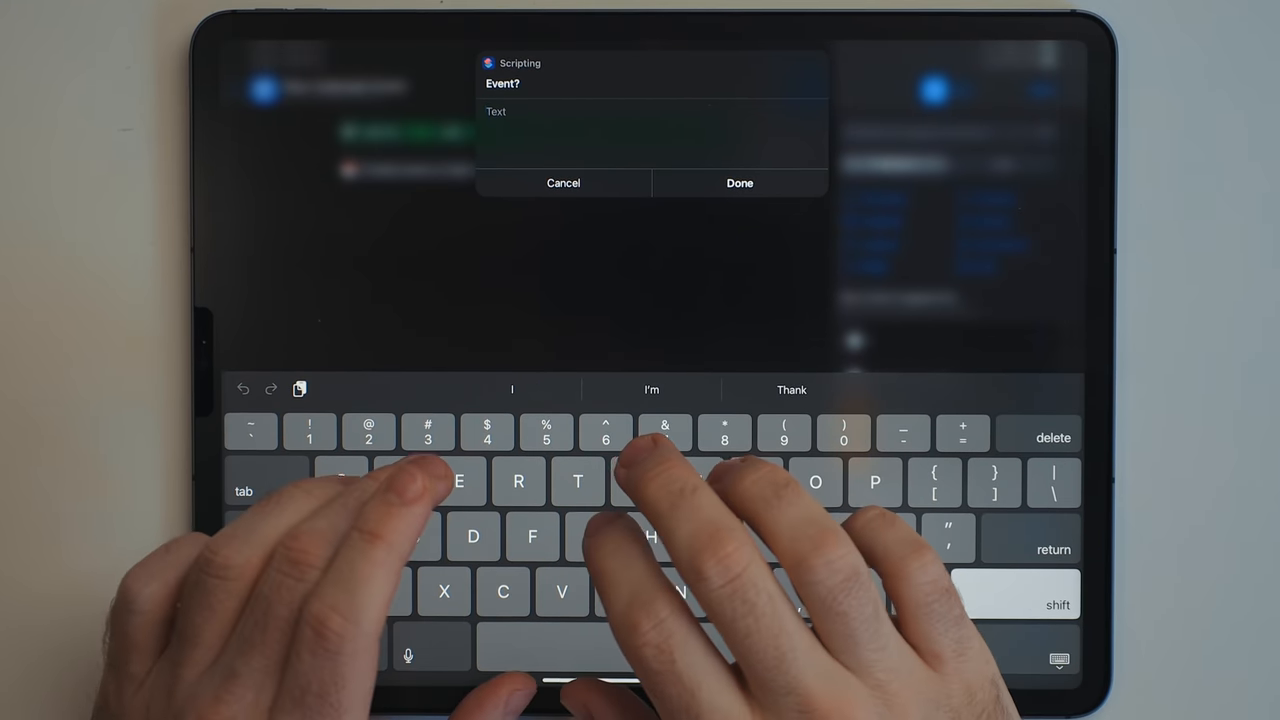
Step: Enter 'Get Lunch With Dad at noon tomorrow' in the Event prompt and submit
type("Get Lunch")
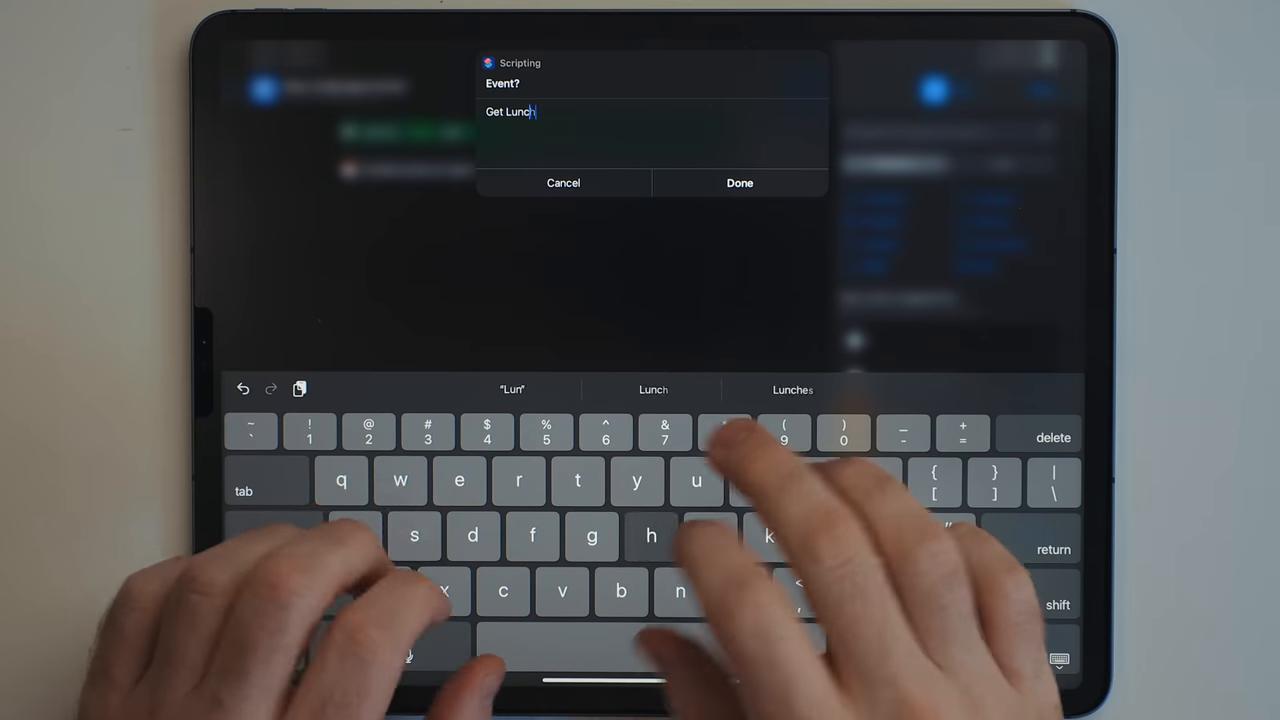
type("With Dad at noon tomorrow")
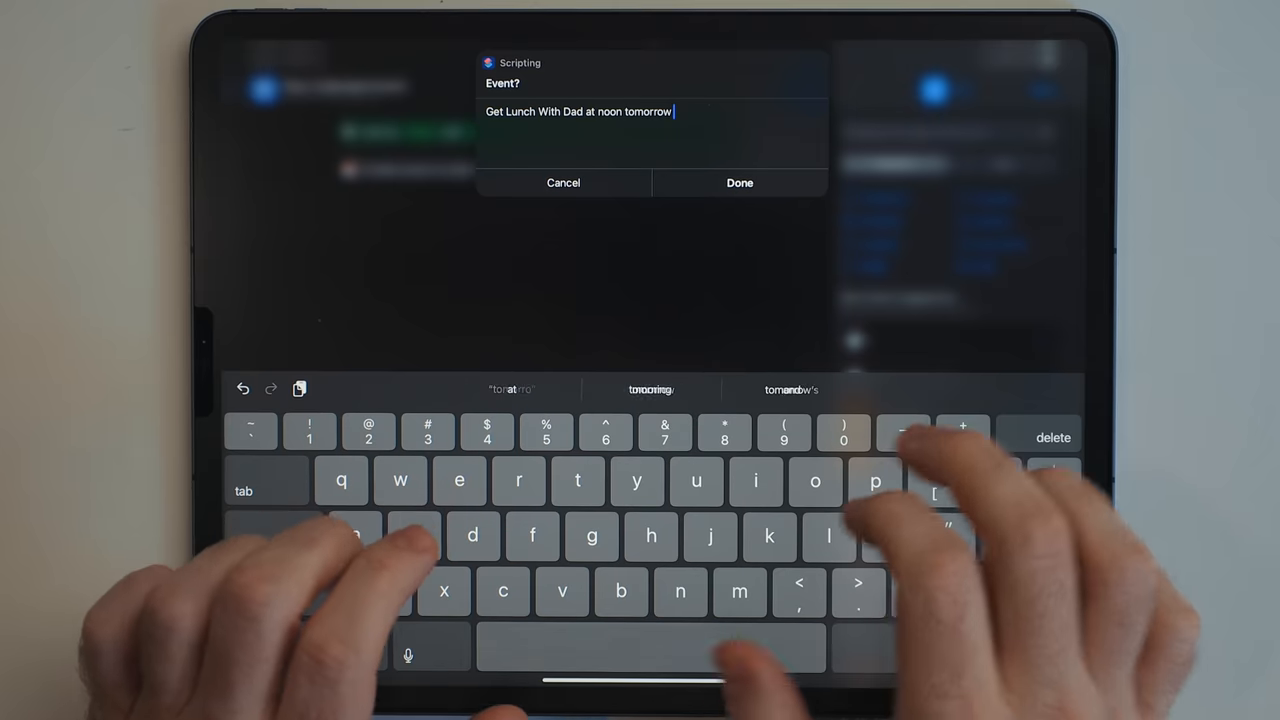
left_click(739, 182)
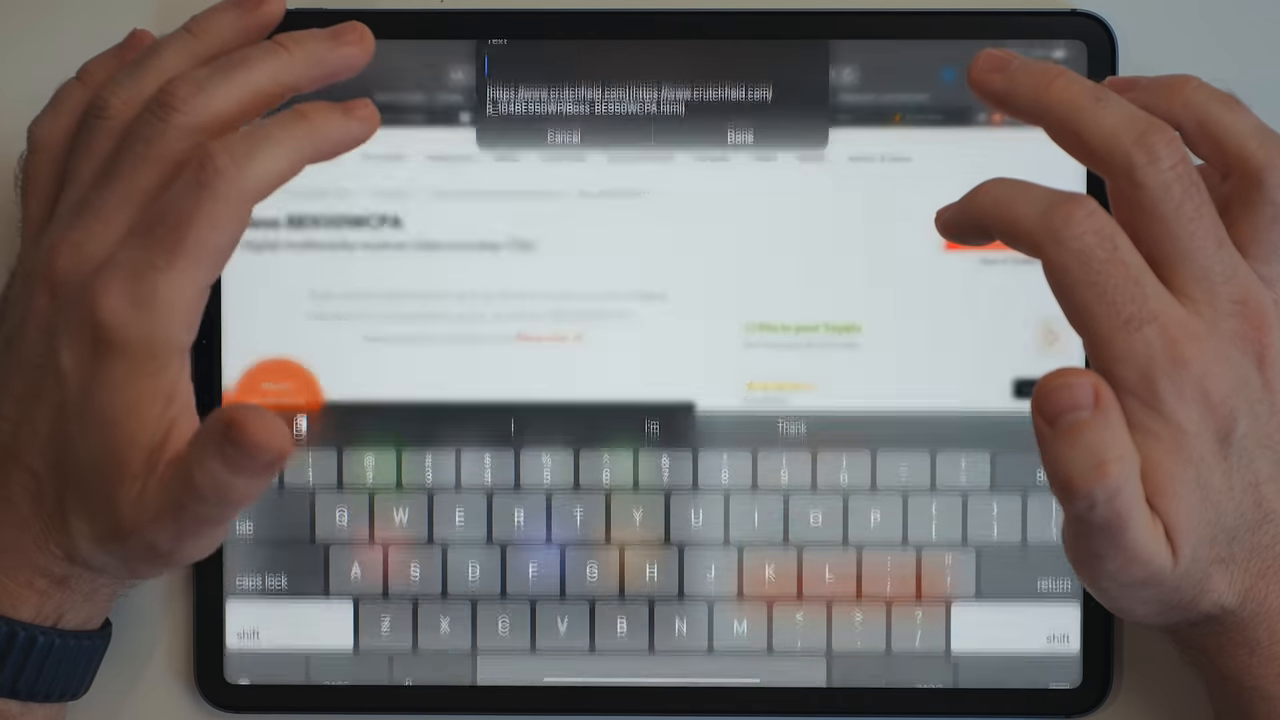
Step: Type 'Wireless CarPlay stereo for my car' above the link and save the draft
type("Wireless CarPlay")
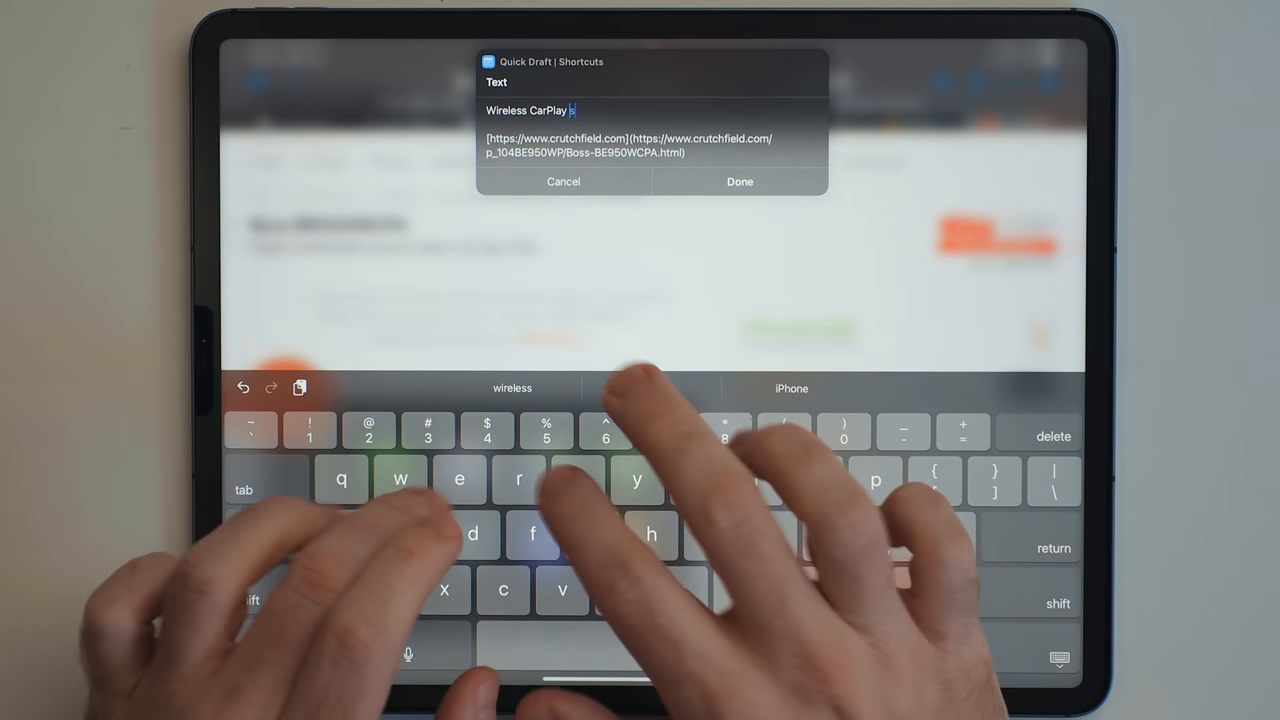
type("stereo for")
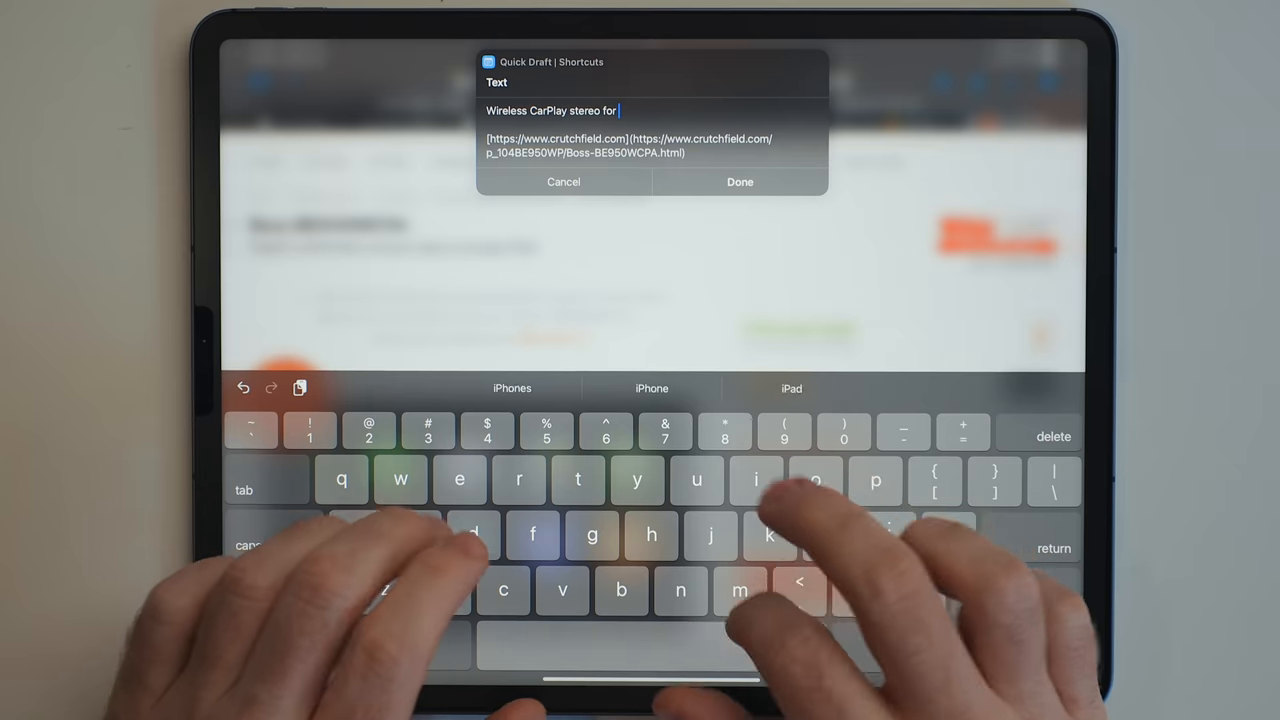
type("my car")
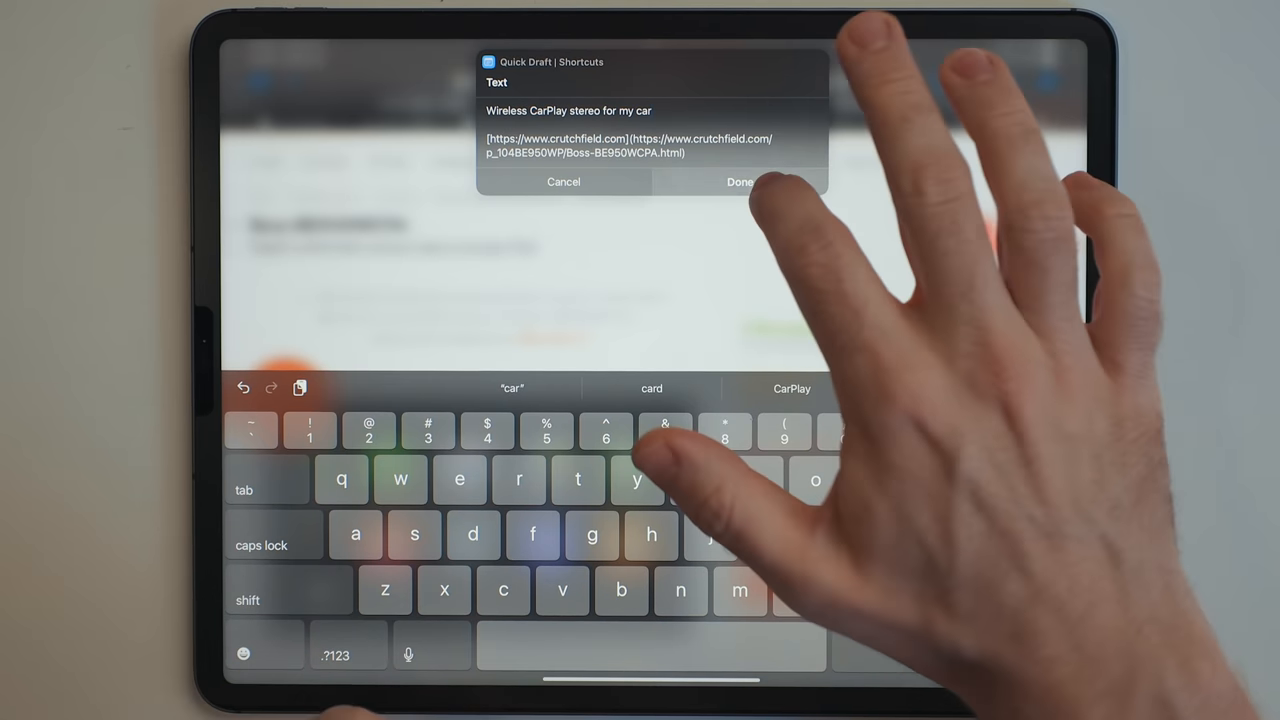
left_click(740, 181)
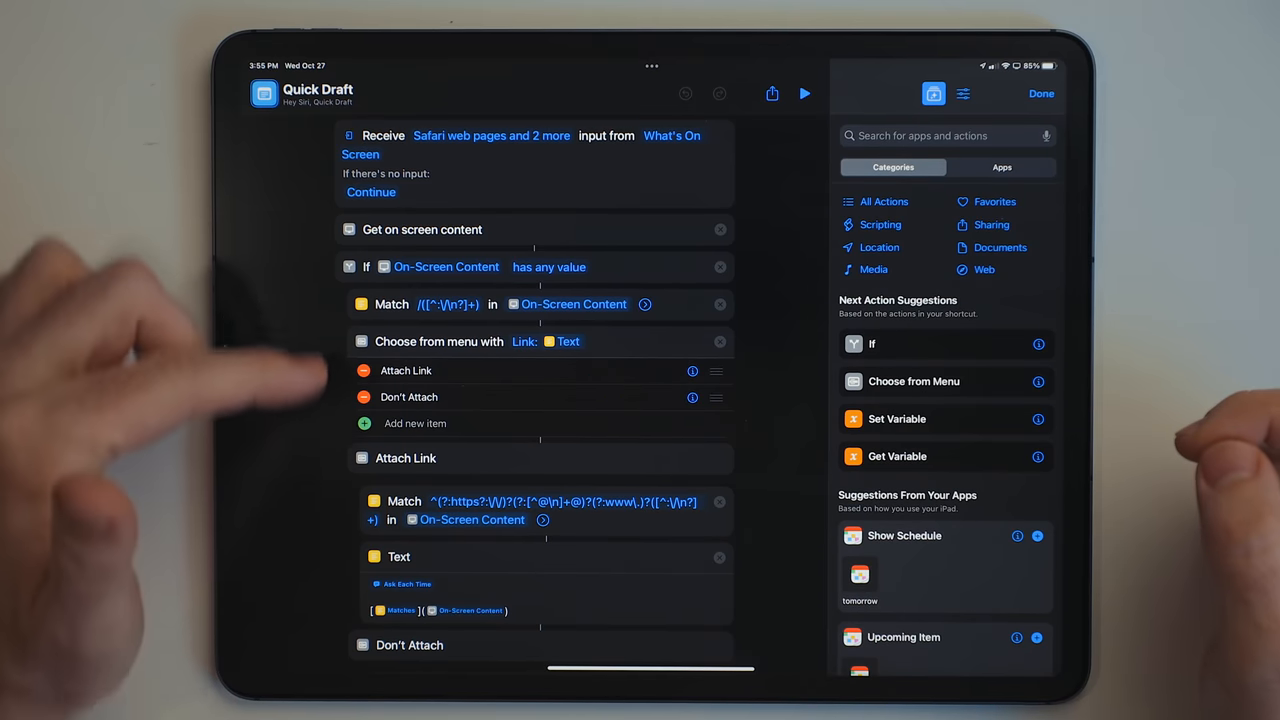
mouse_move(250, 380)
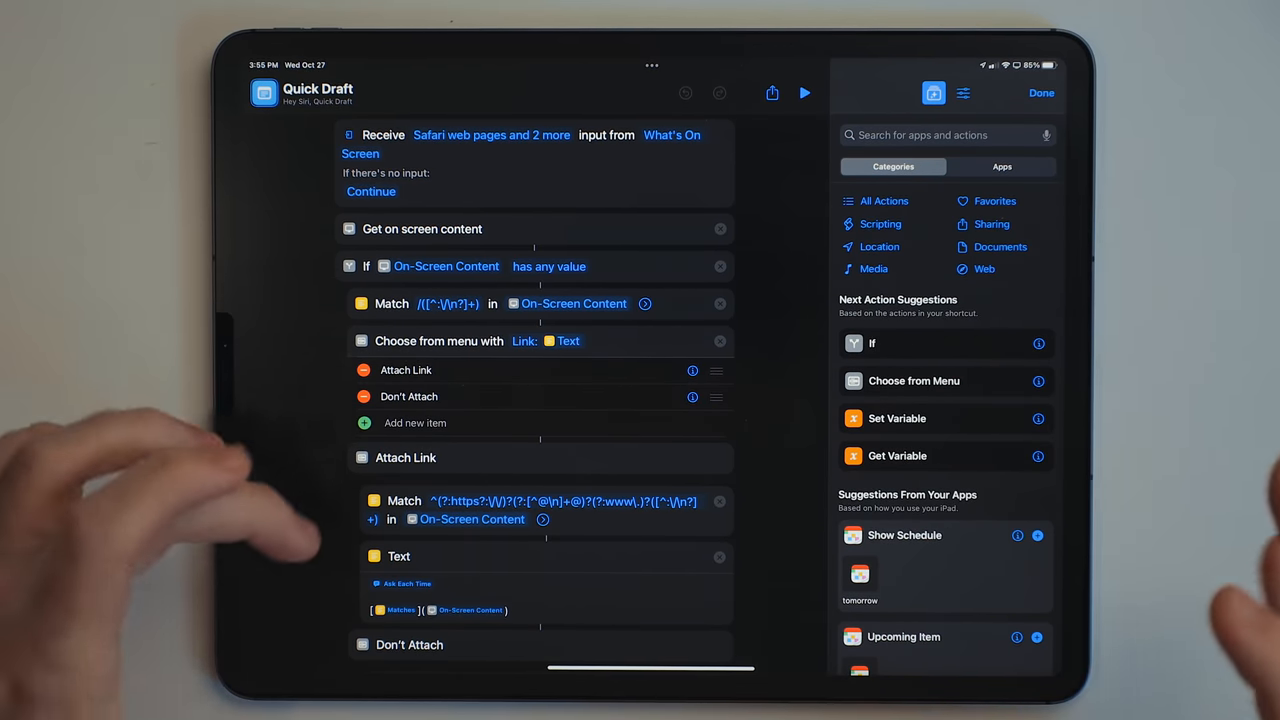
scroll("down", 3)
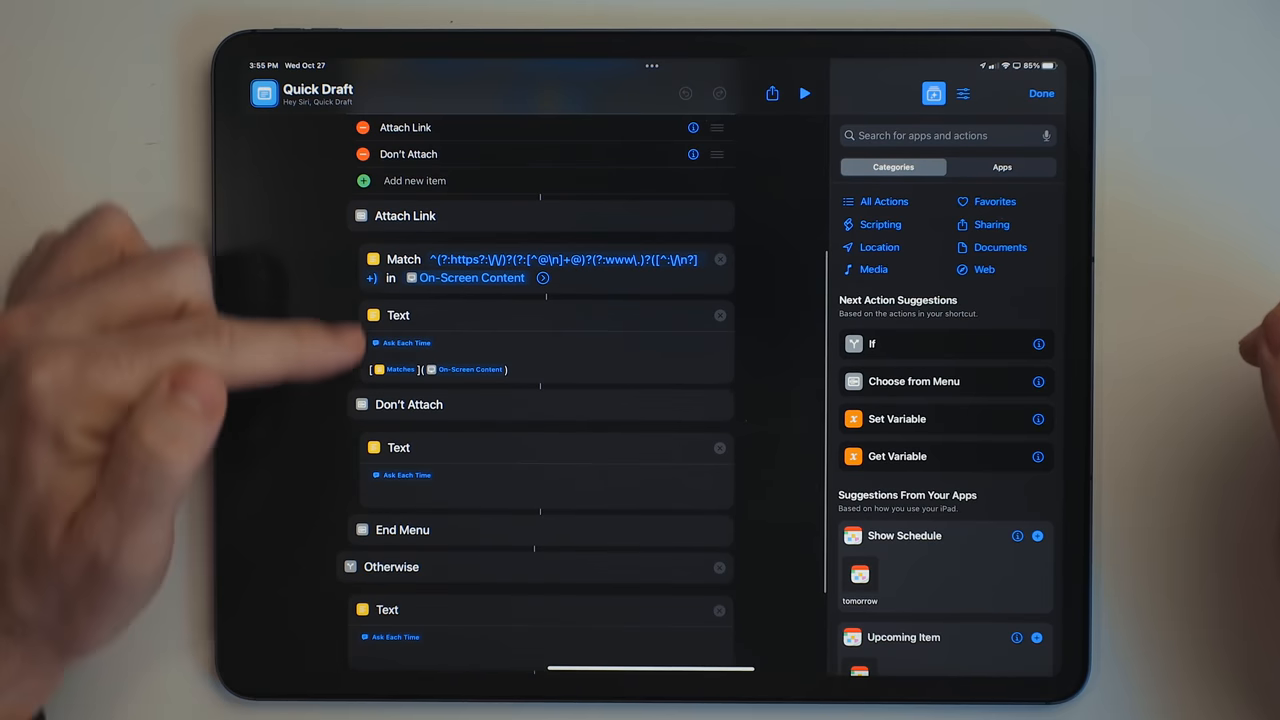
scroll("up", 3)
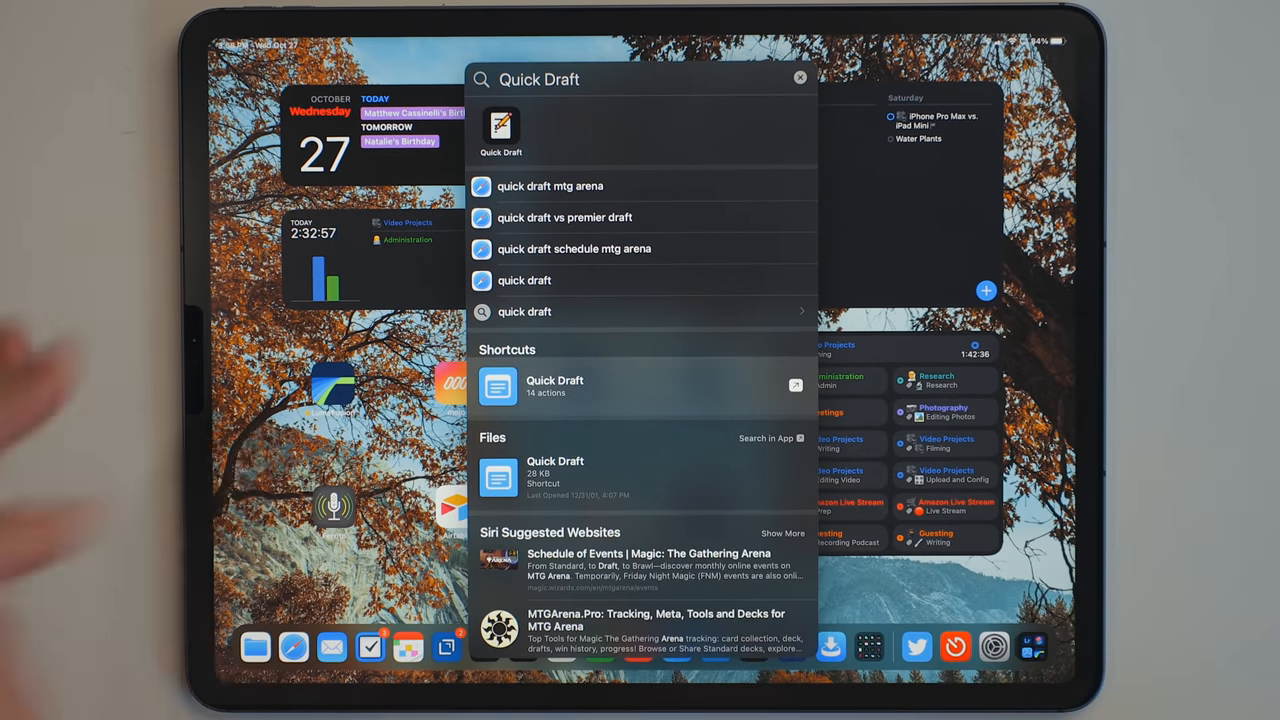
Step: Launch the Quick Draft shortcut from the Spotlight search results
left_click(555, 386)
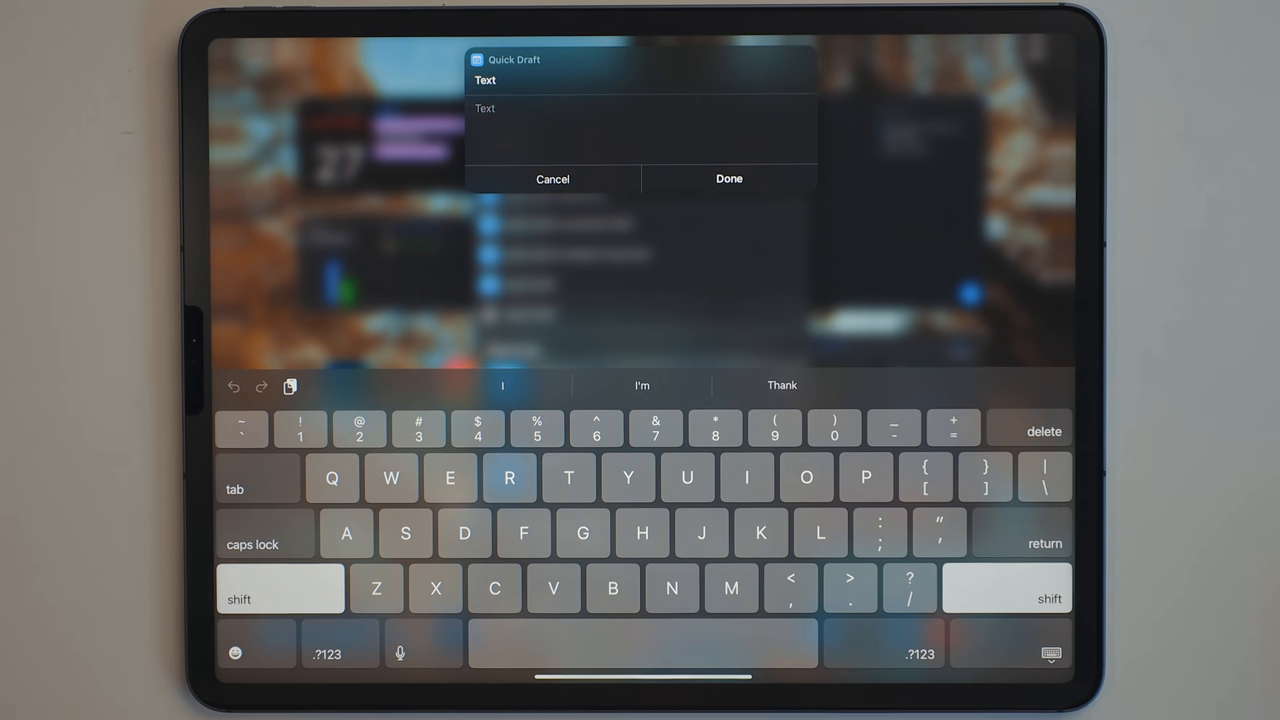
Step: Dismiss the Quick Draft prompt and search drafts for 'shortcut'
left_click(729, 179)
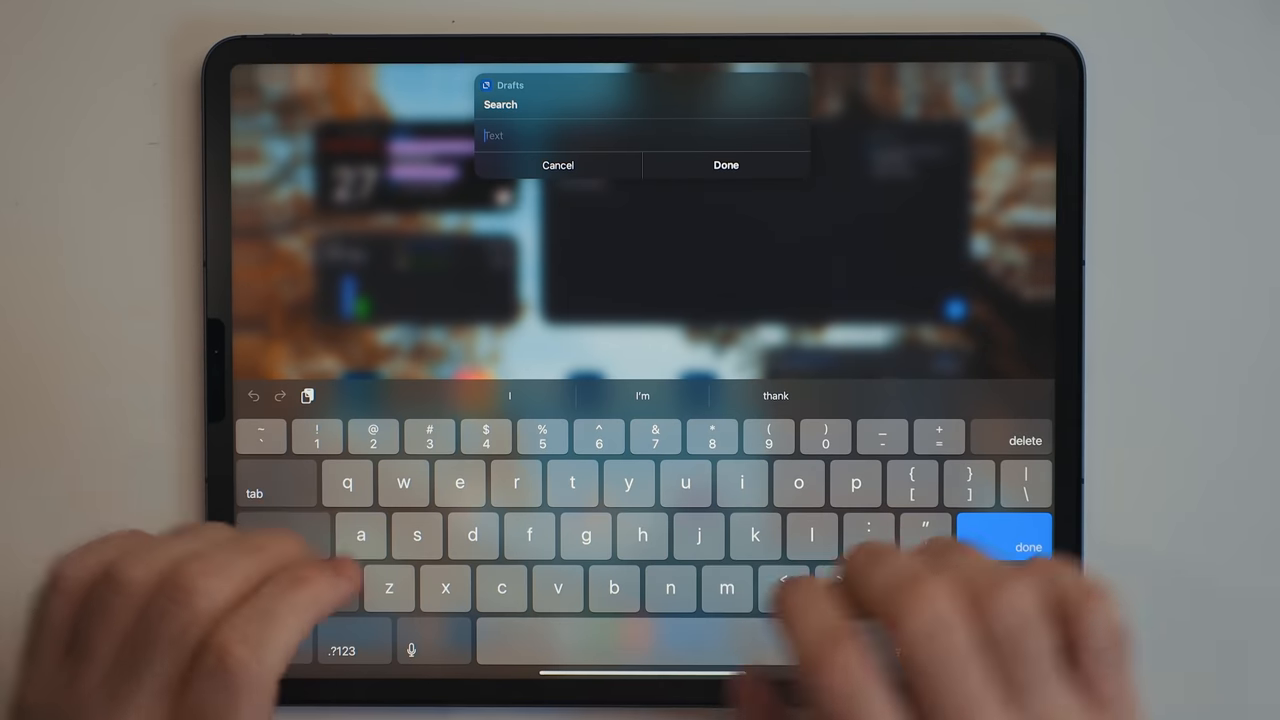
type("shortcut")
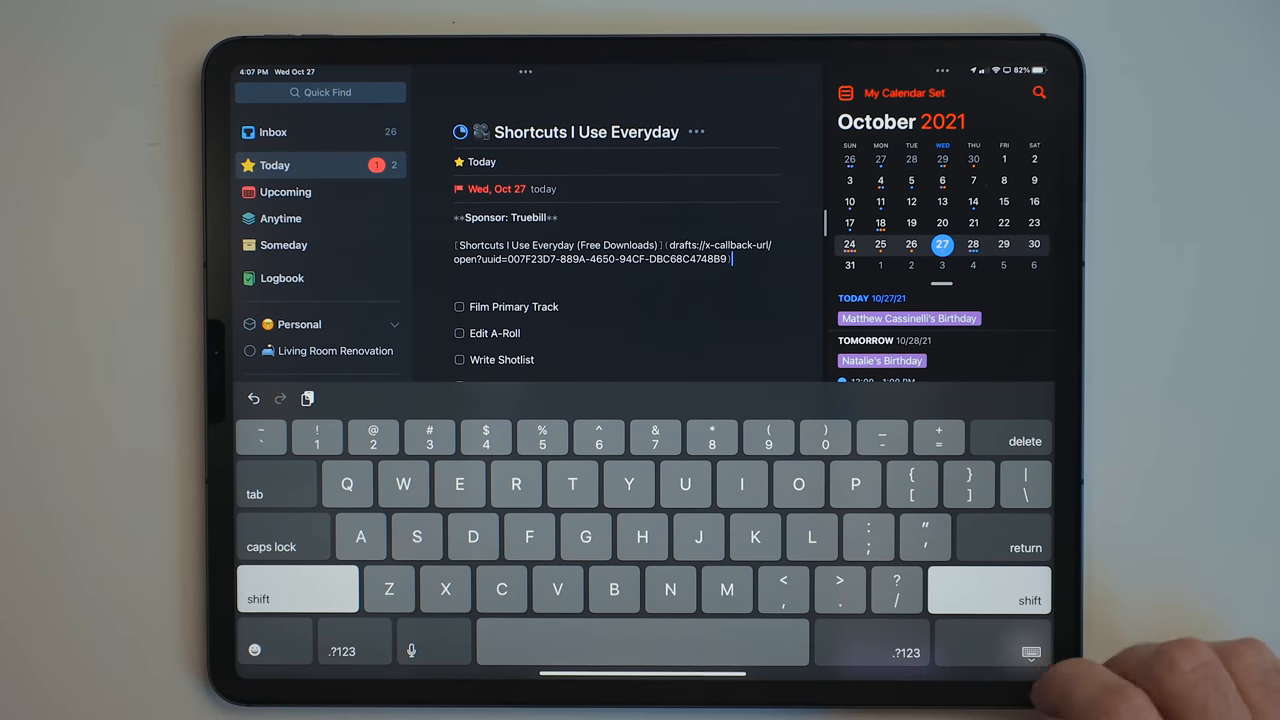
Step: Finish editing the 'Shortcuts I Use Everyday' notes with the pasted Drafts link
left_click(1003, 652)
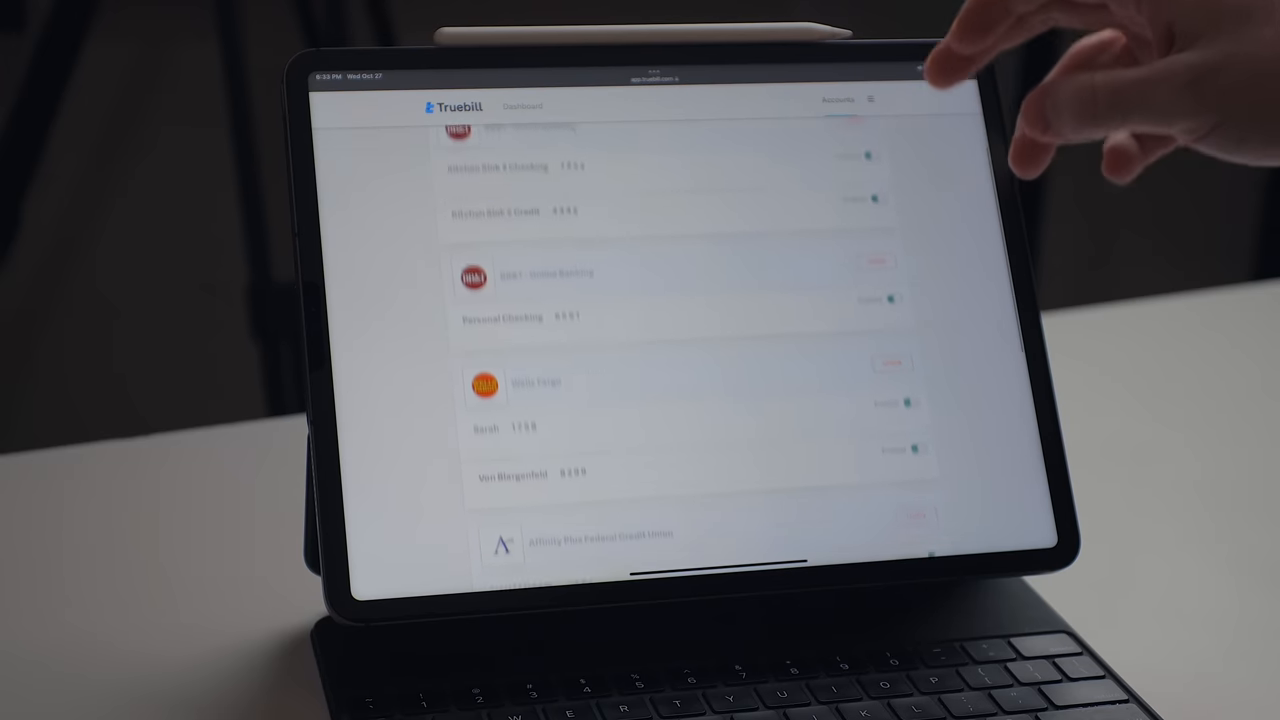
Step: Scroll through Truebill's six connected bank accounts
scroll("down", 3)
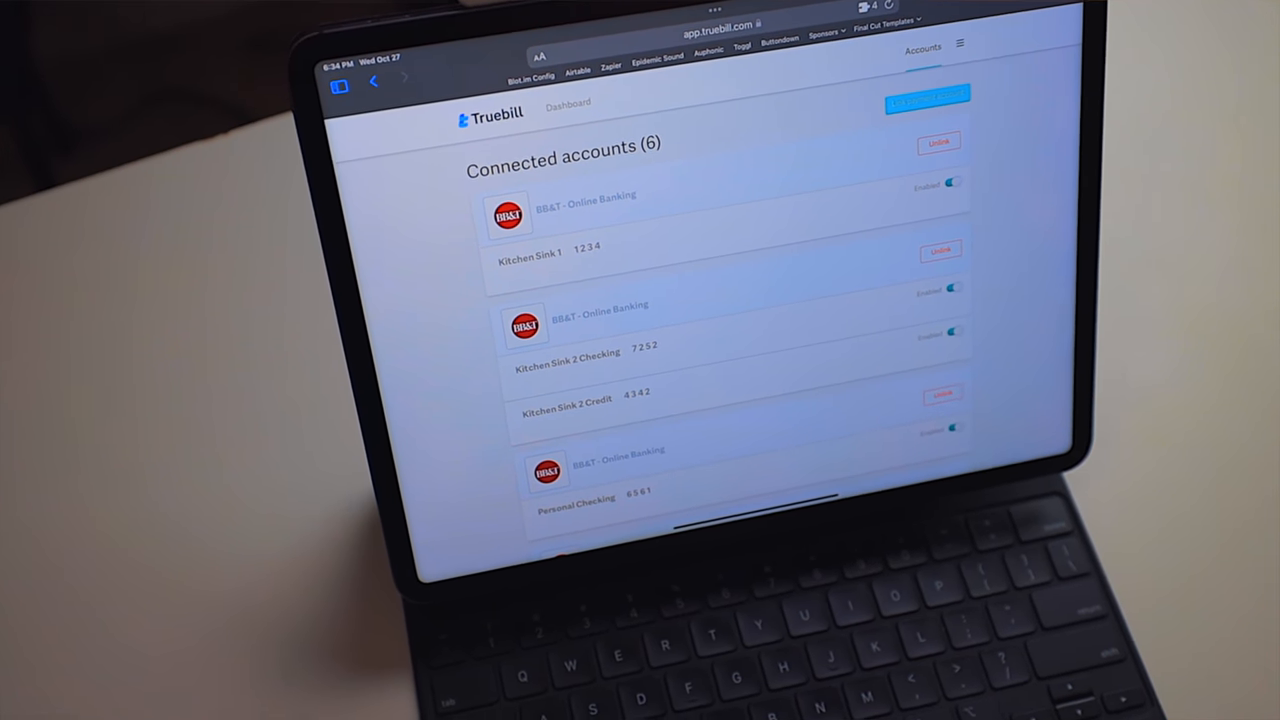
scroll("down", 3)
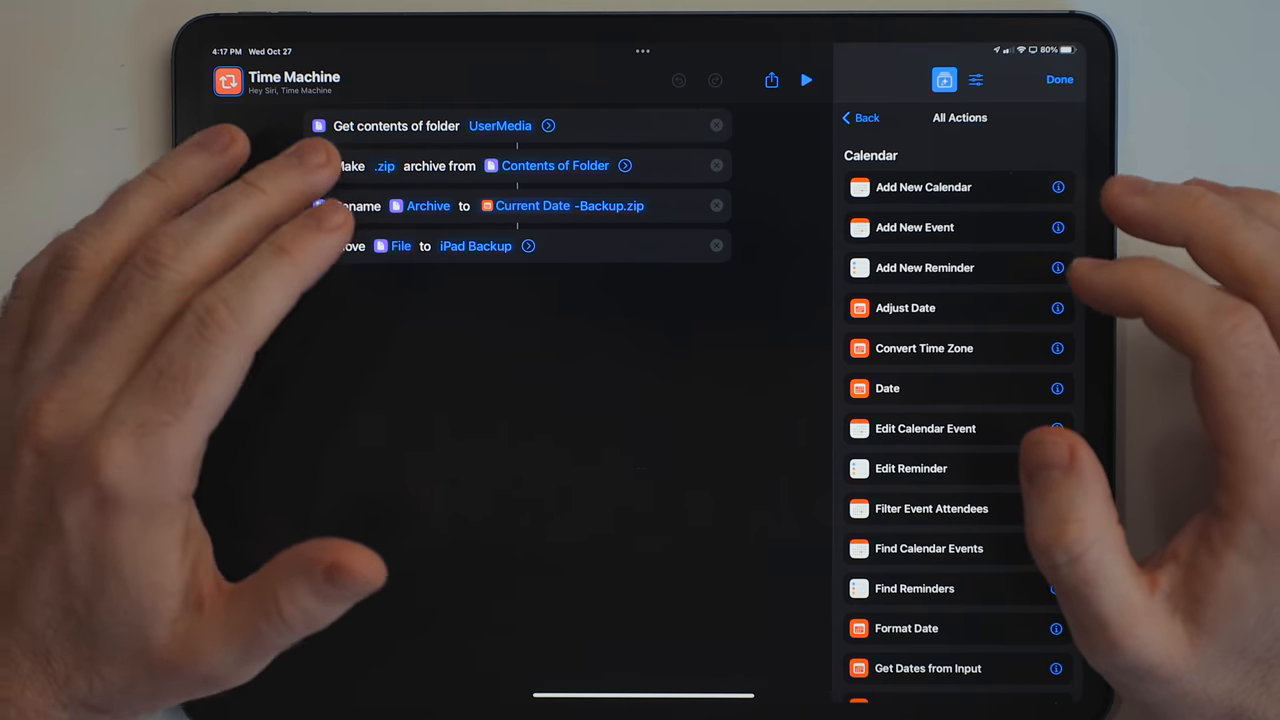
Step: Go back in the action library and open the Calendar category under All Actions
left_click(500, 125)
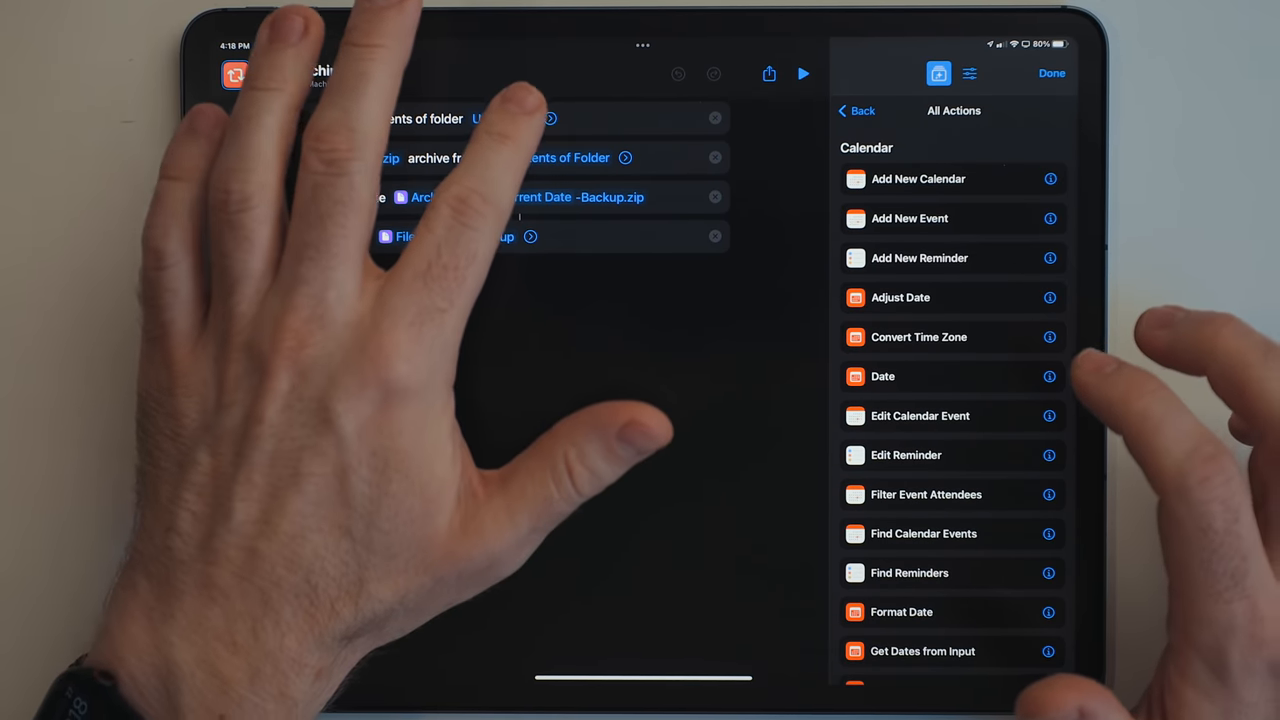
left_click(503, 118)
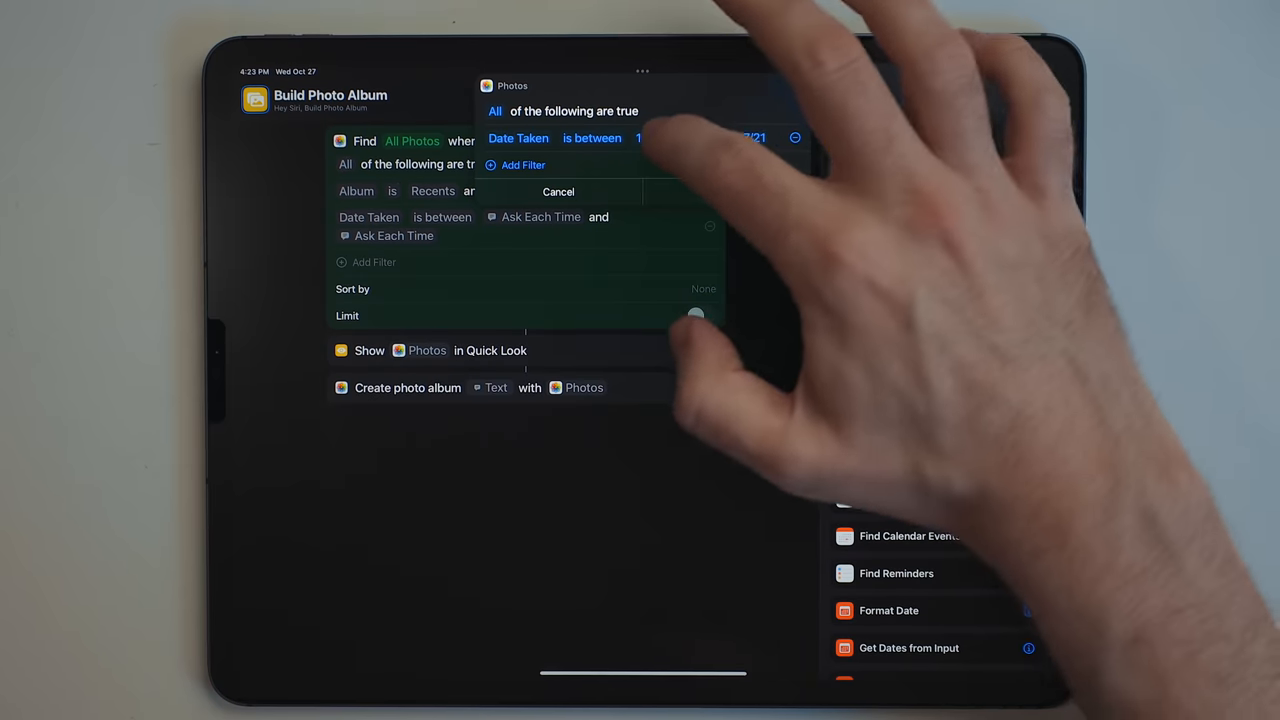
left_click(657, 138)
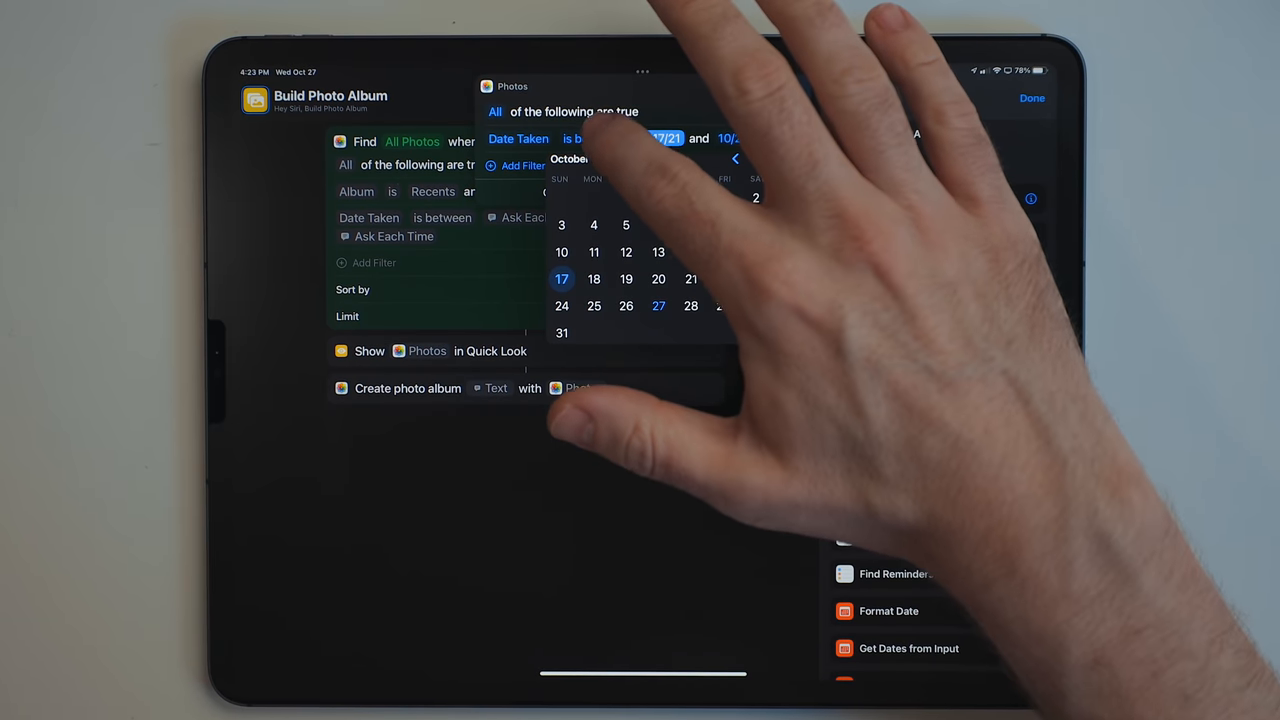
left_click(592, 138)
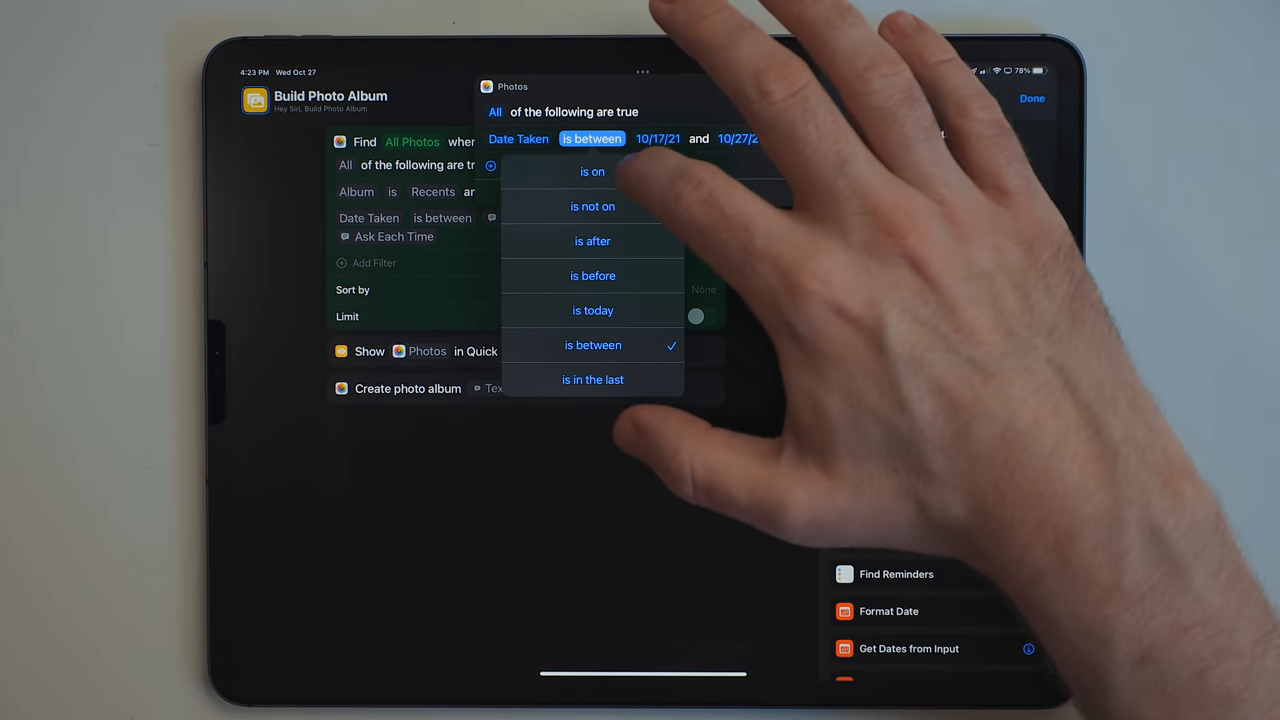
left_click(592, 171)
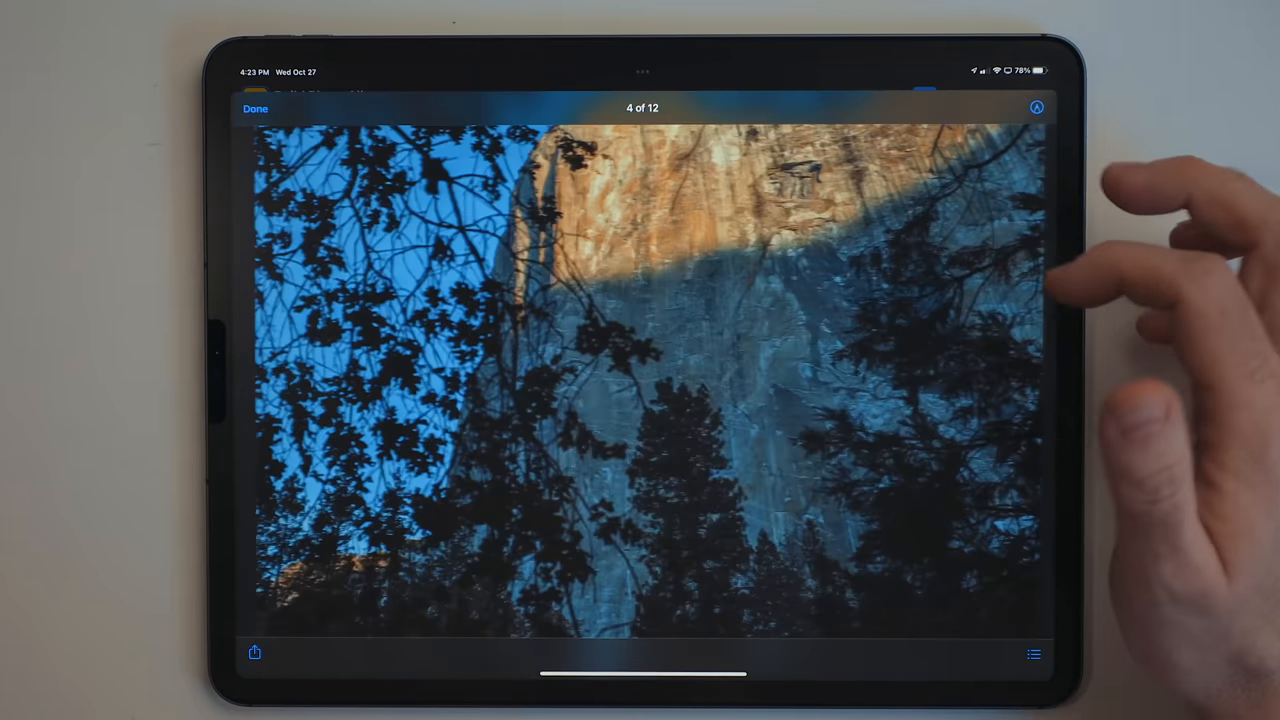
Step: Swipe through the 12 found photos in the Quick Look preview
scroll("left", 3)
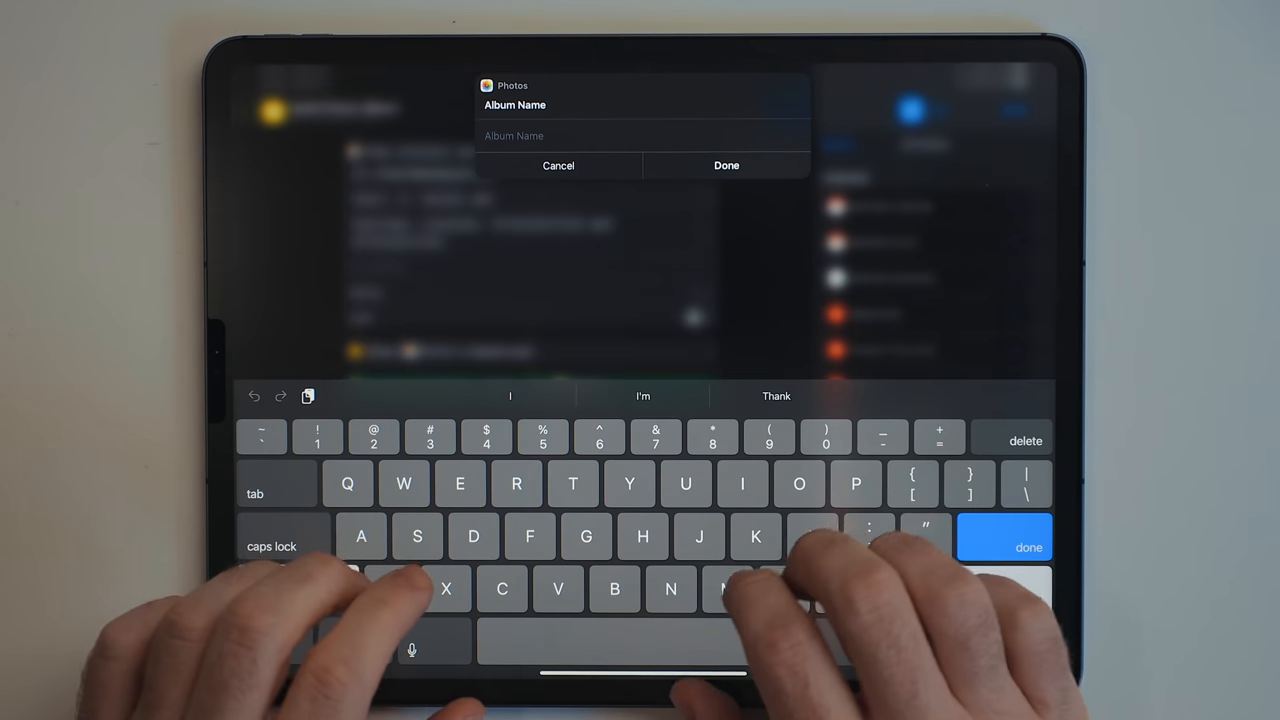
Step: Enter 'October 2021 Yosemite Day Trip' as the album name and confirm
type("October")
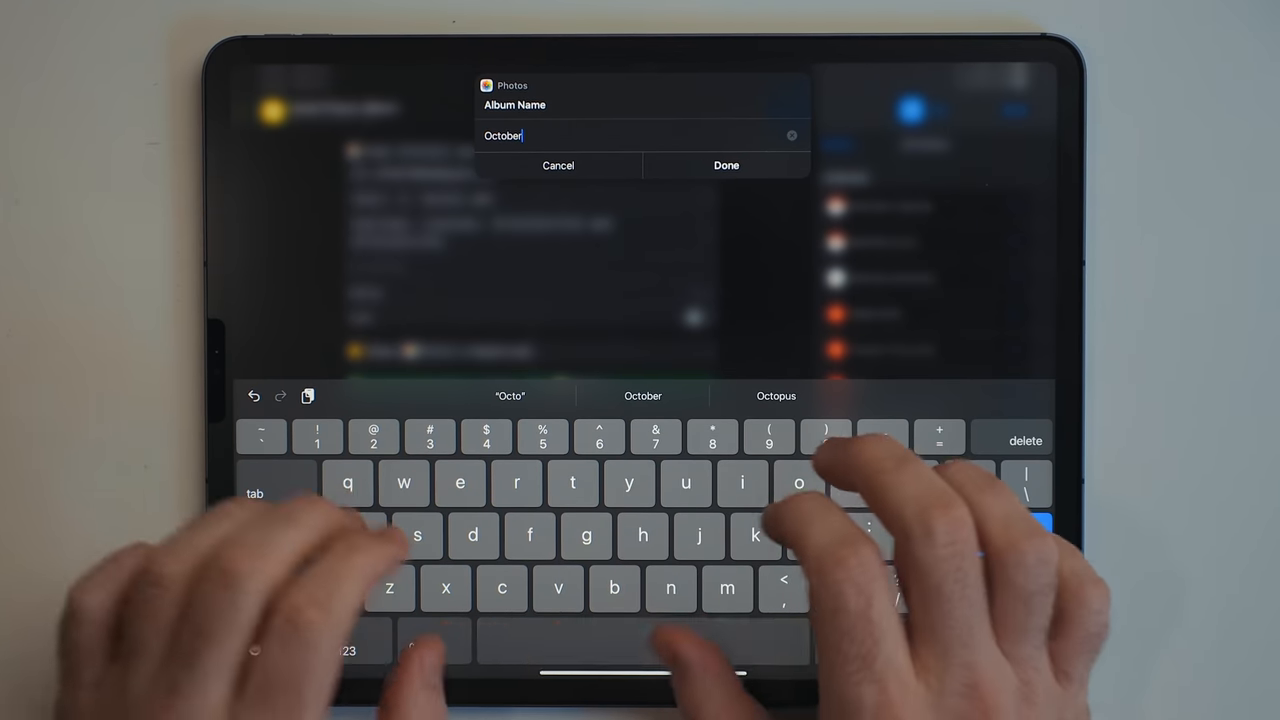
type("2021 Y")
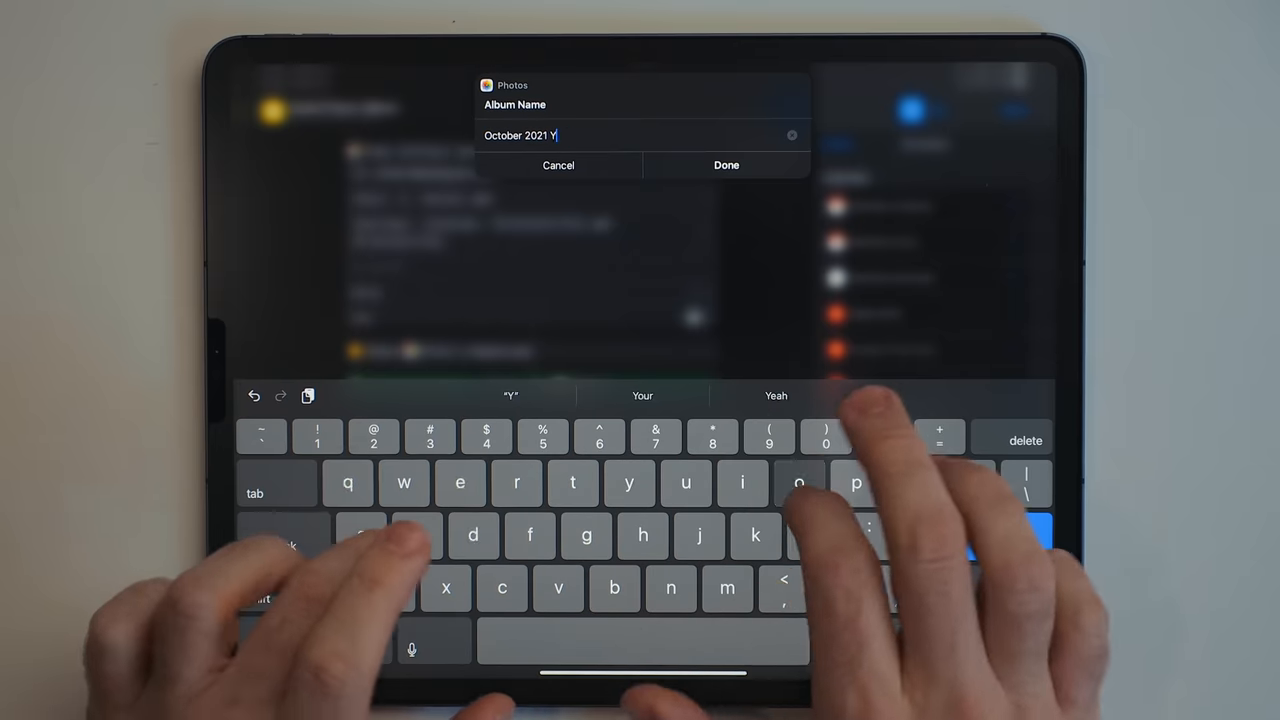
type("osemite Day")
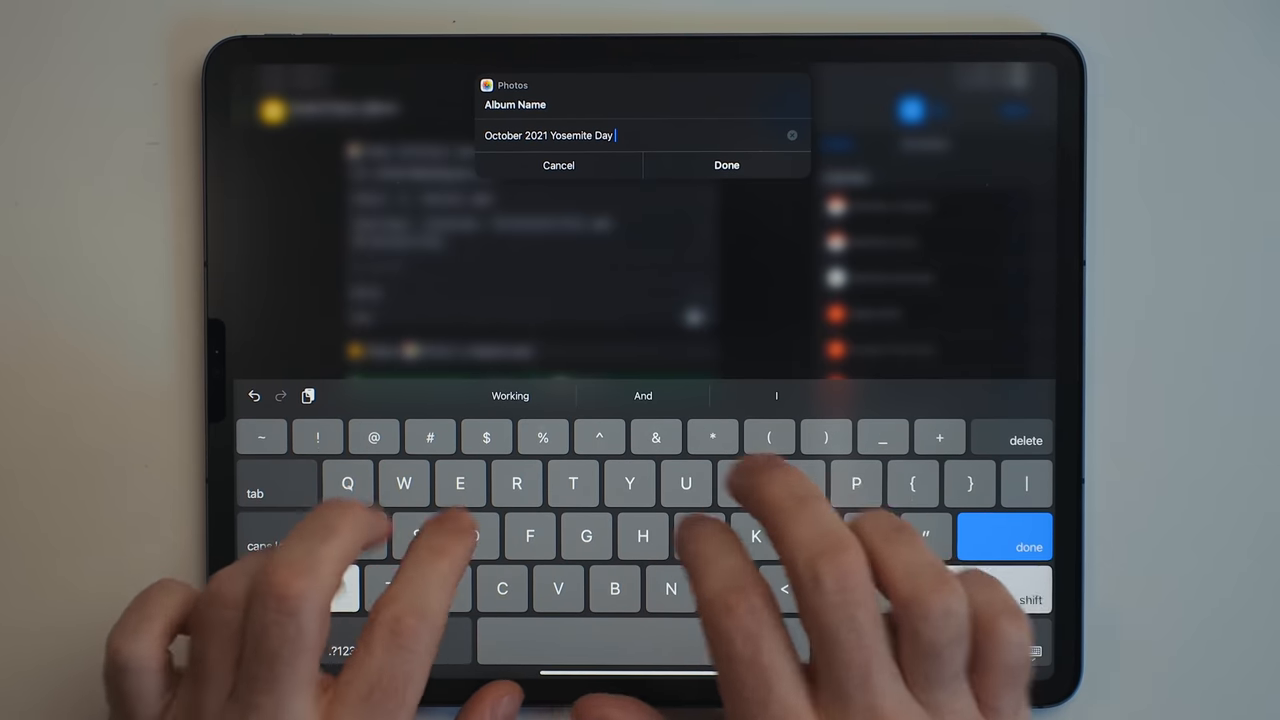
type("Trip")
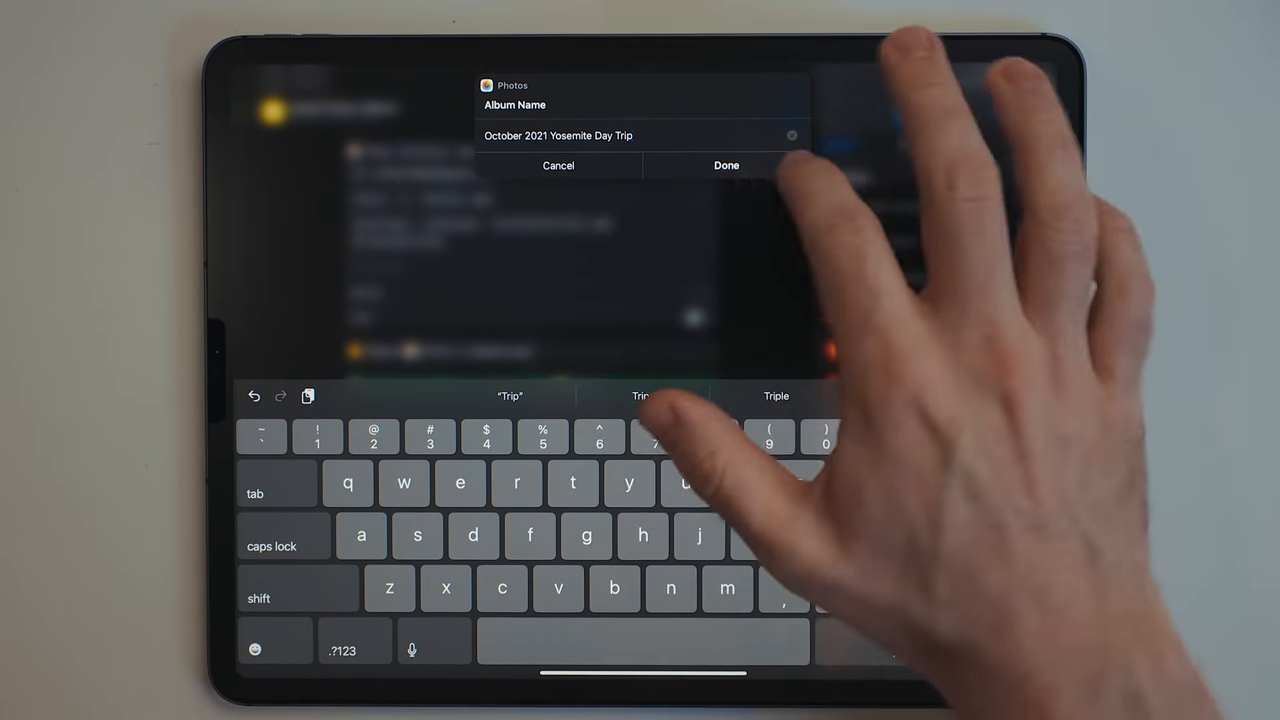
left_click(726, 165)
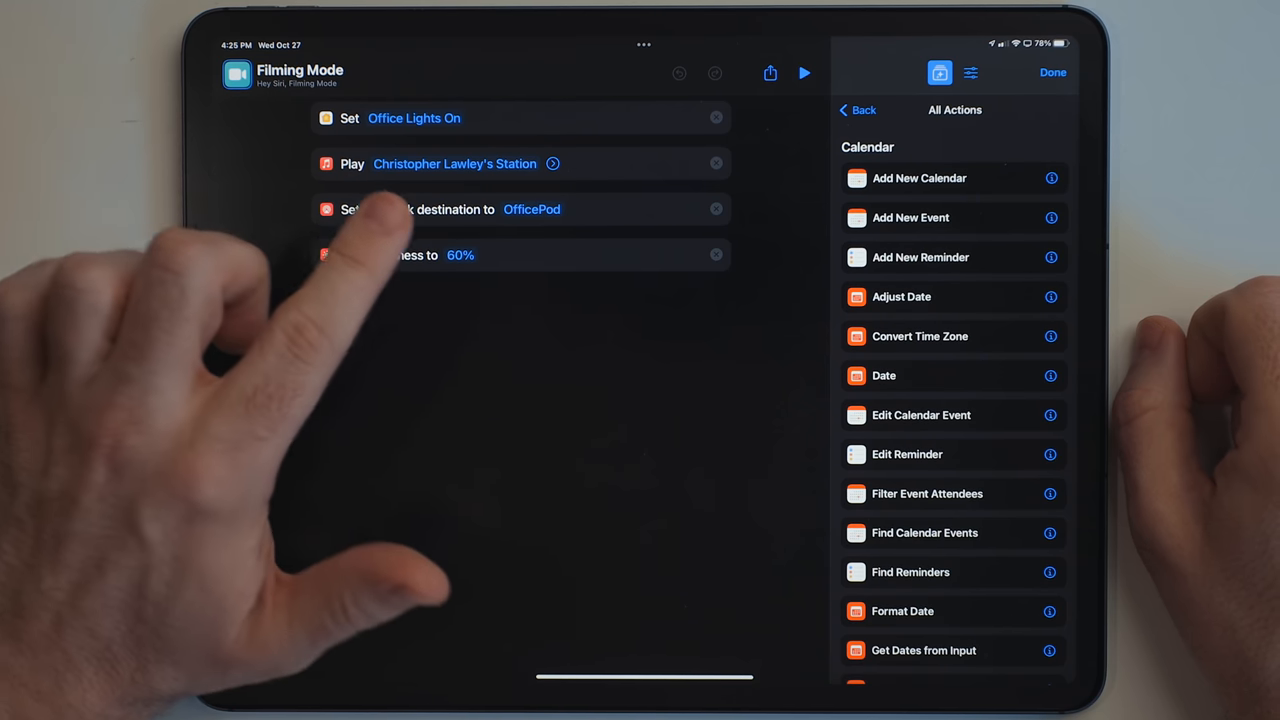
mouse_move(480, 280)
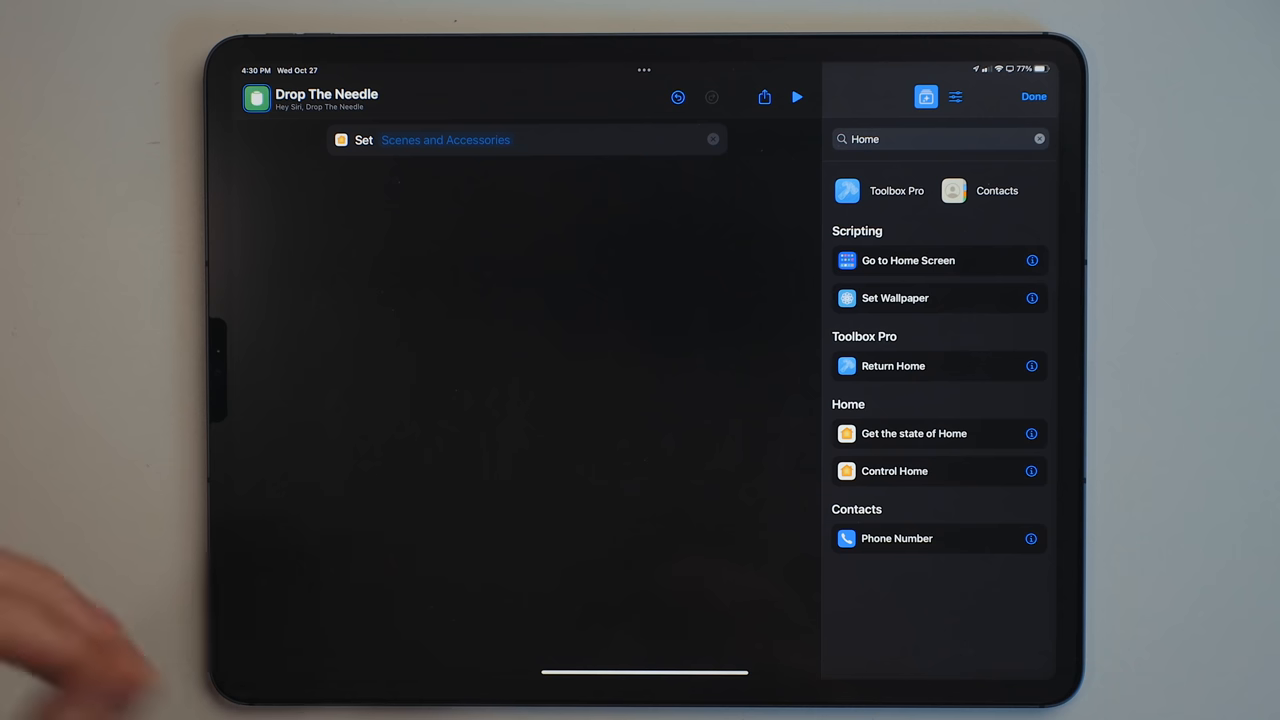
mouse_move(60, 620)
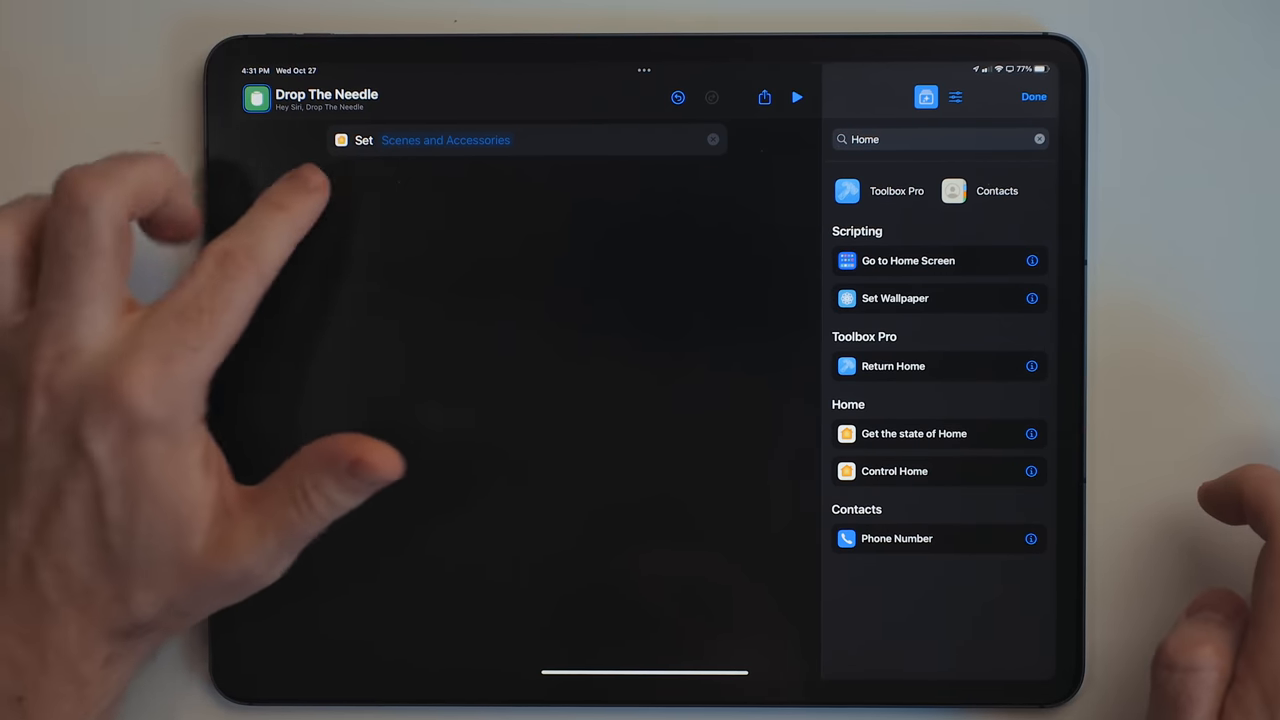
Step: Open the Scenes and Accessories parameter of Drop The Needle's Set action
left_click(445, 140)
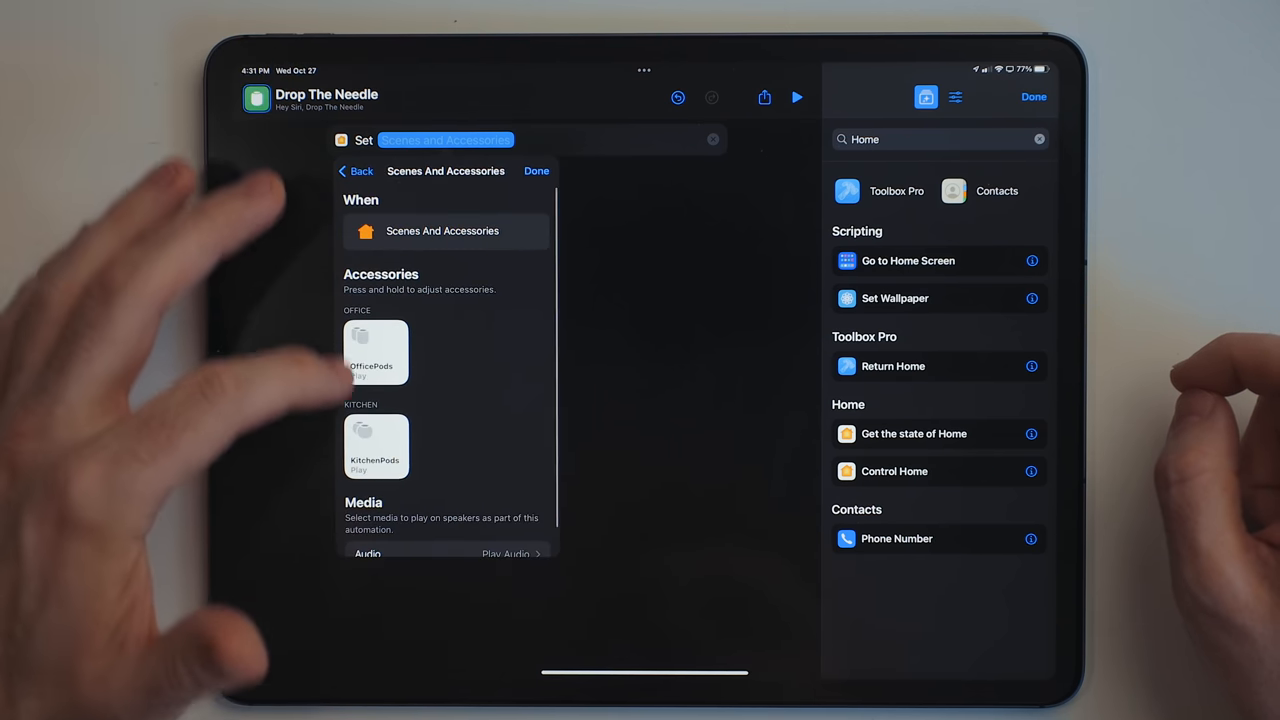
Step: Set the speakers' media audio to Christopher Lawley's Station from Recently Played radio
scroll("up", 3)
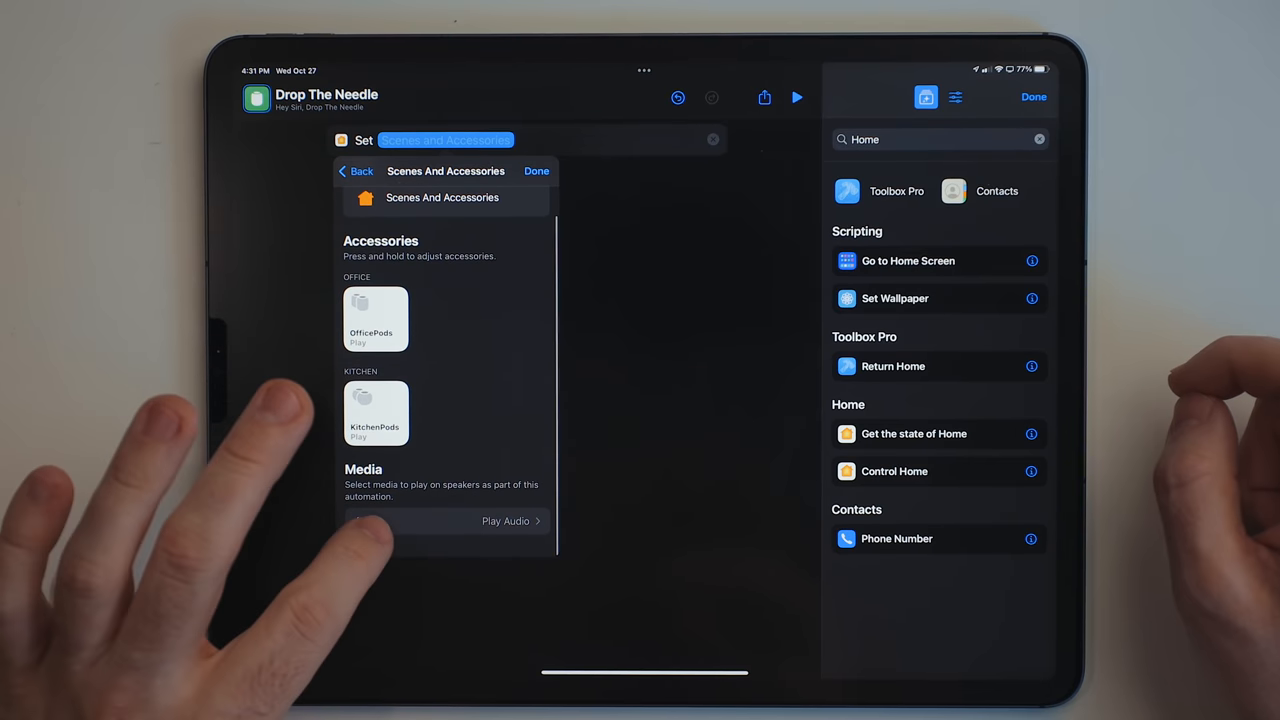
left_click(505, 521)
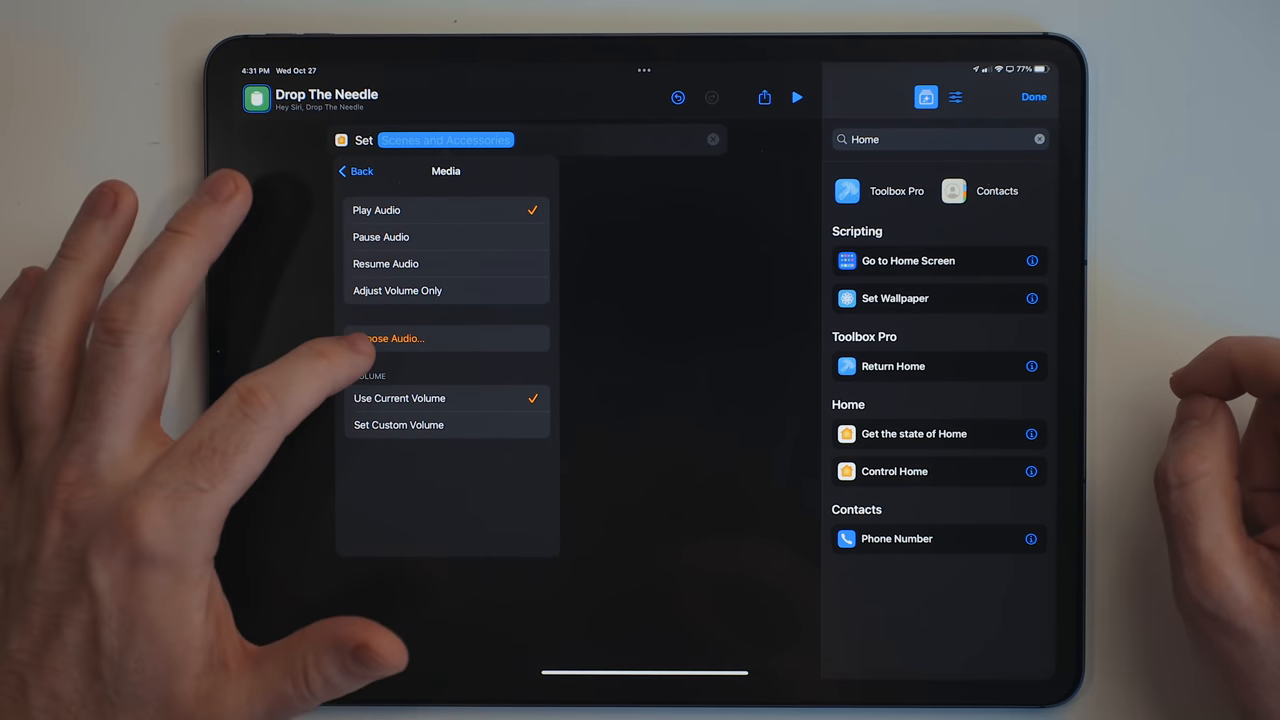
left_click(390, 338)
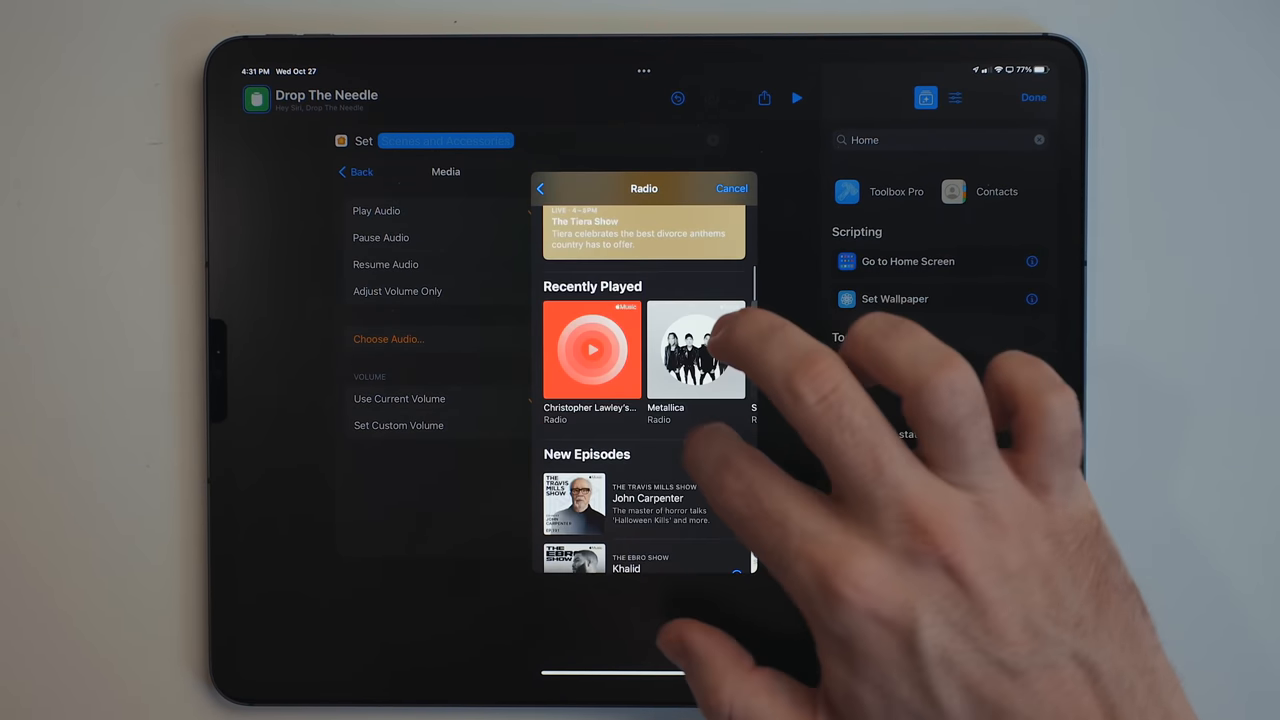
left_click(592, 350)
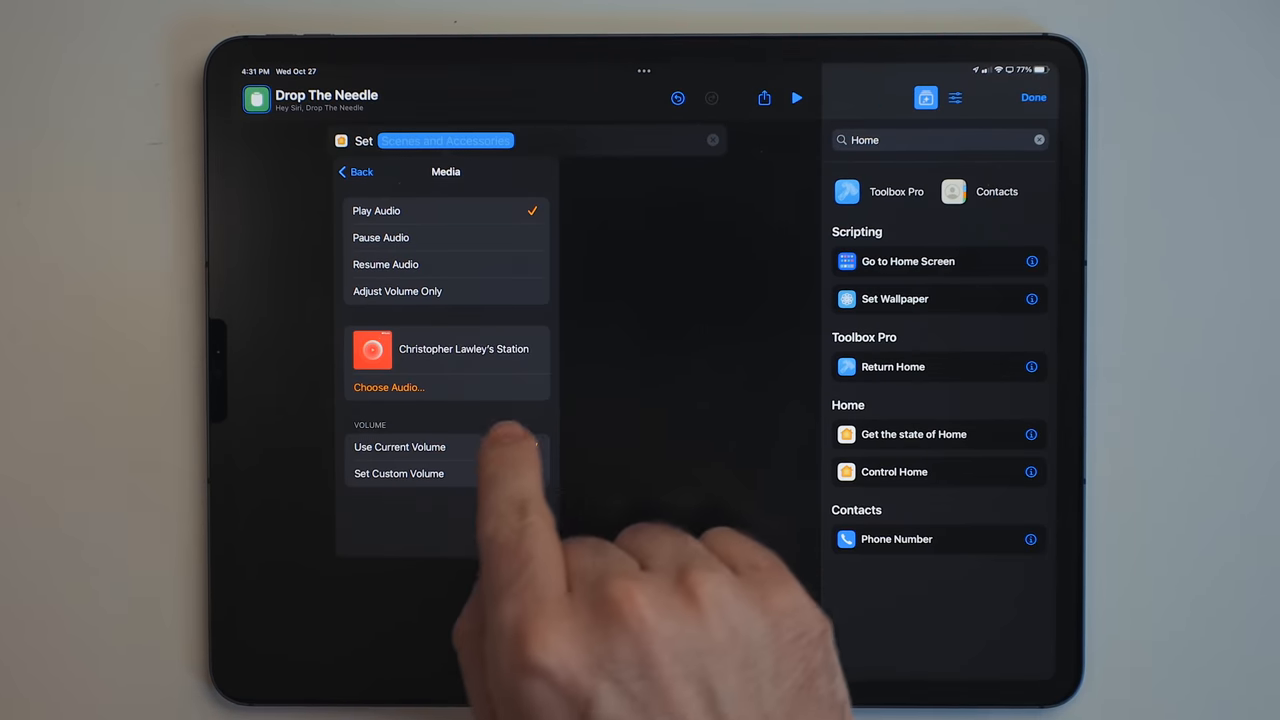
left_click(357, 171)
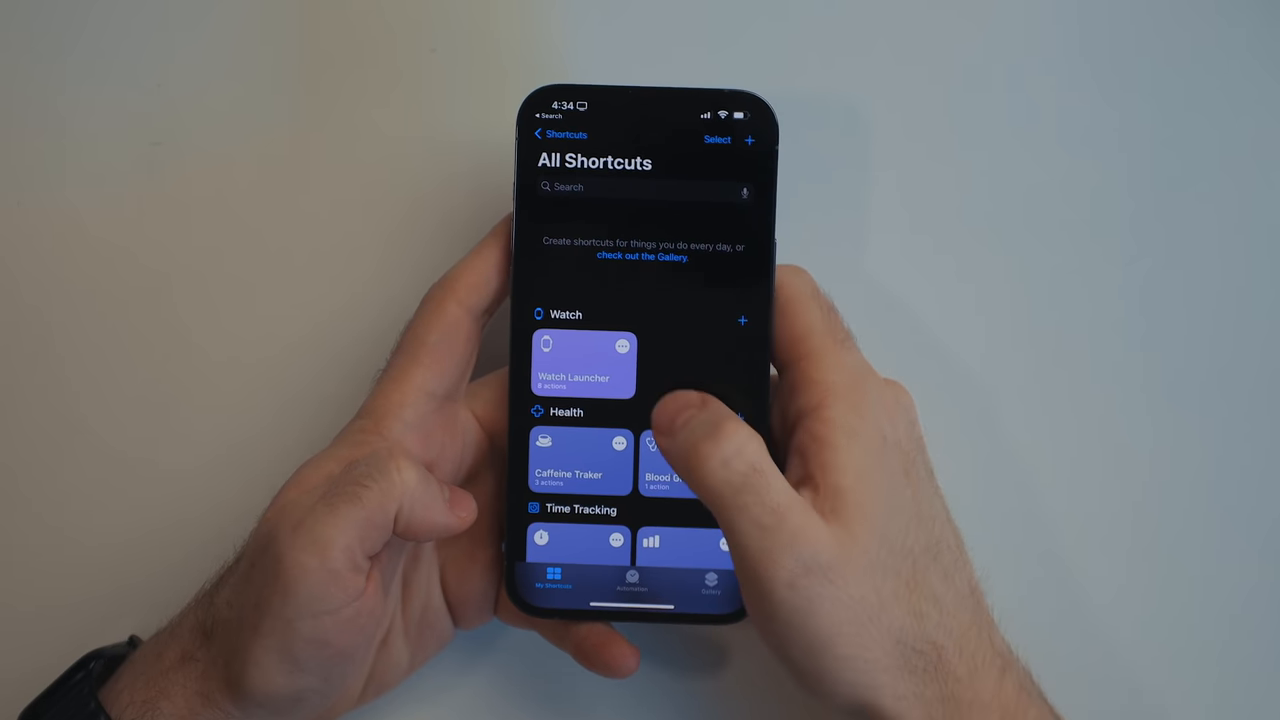
left_click(580, 460)
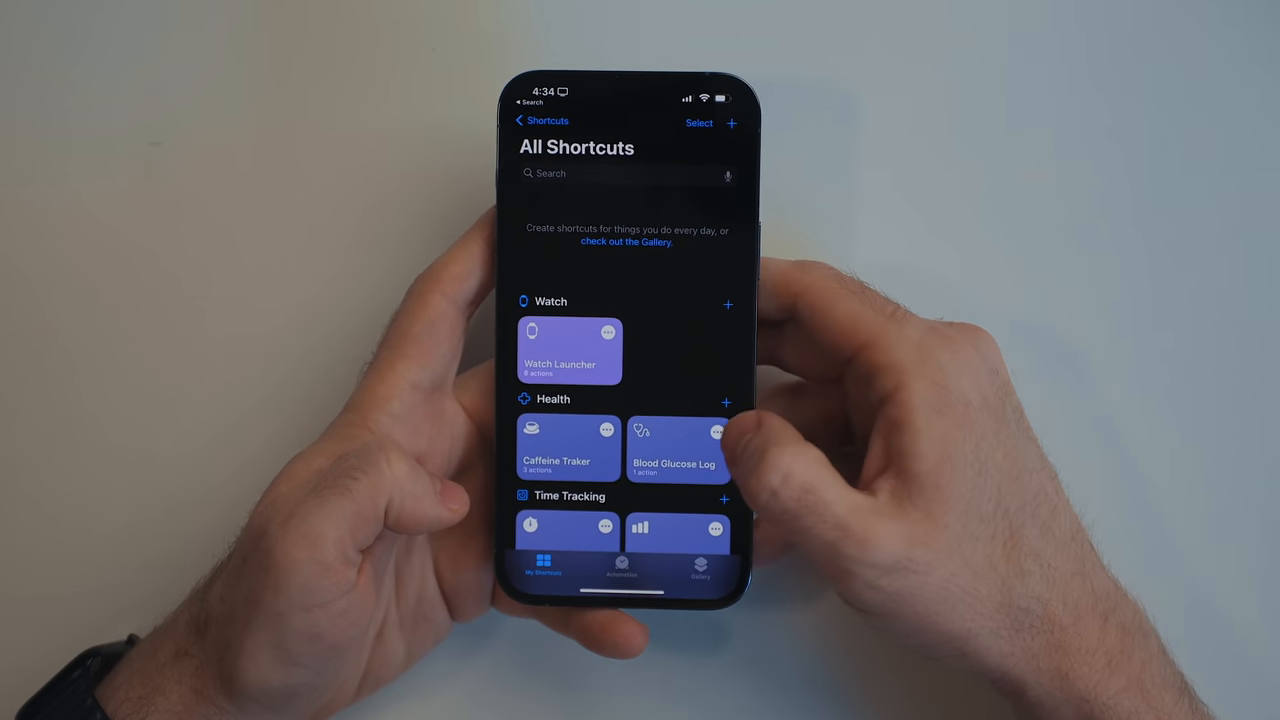
left_click(678, 448)
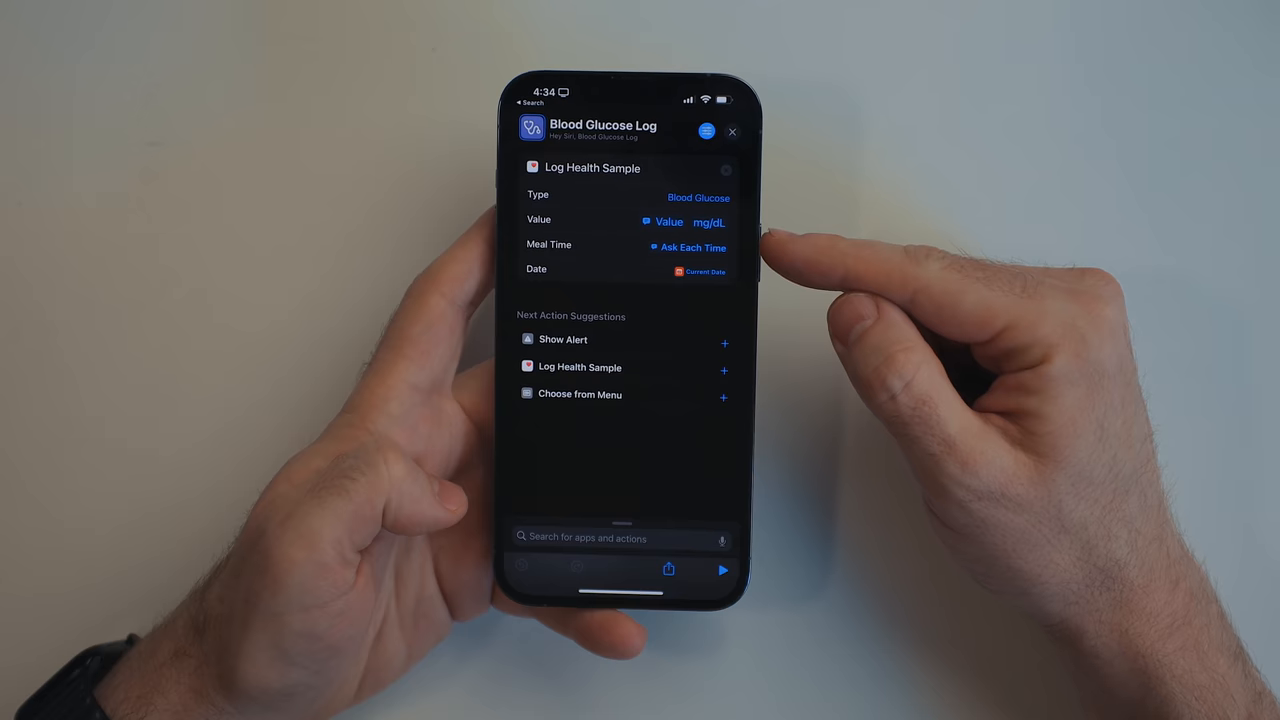
mouse_move(780, 250)
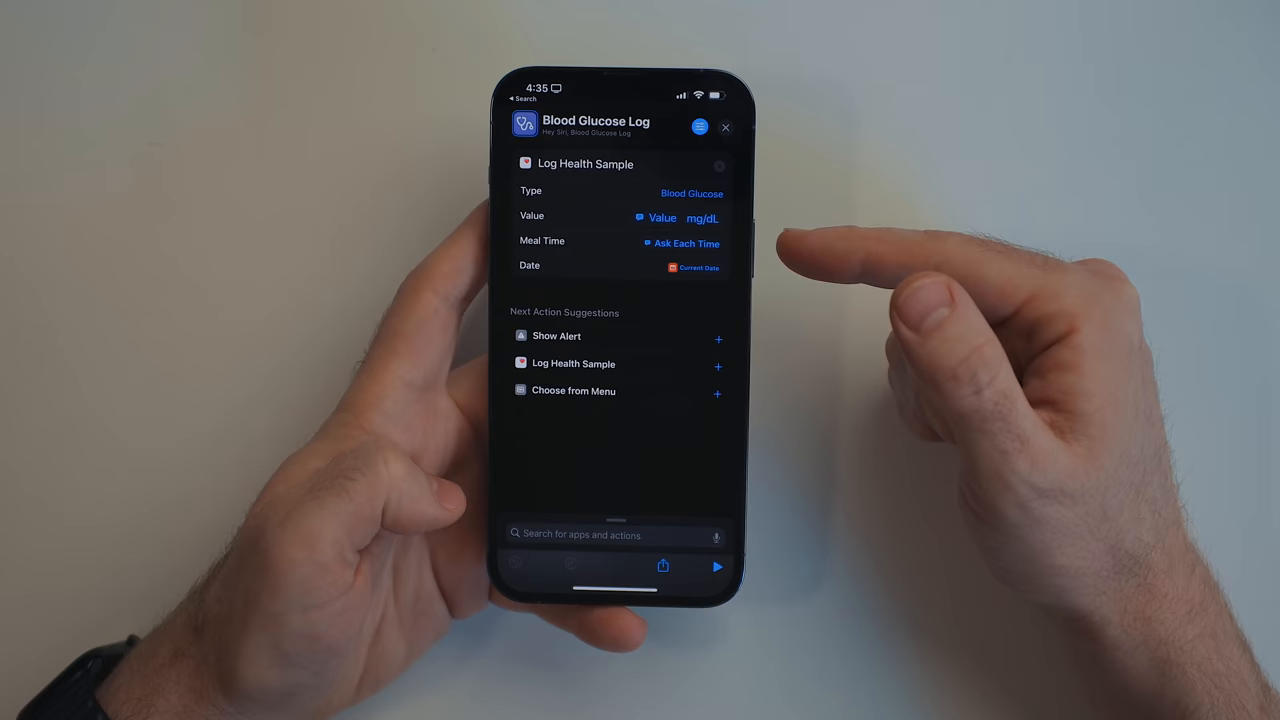
mouse_move(850, 250)
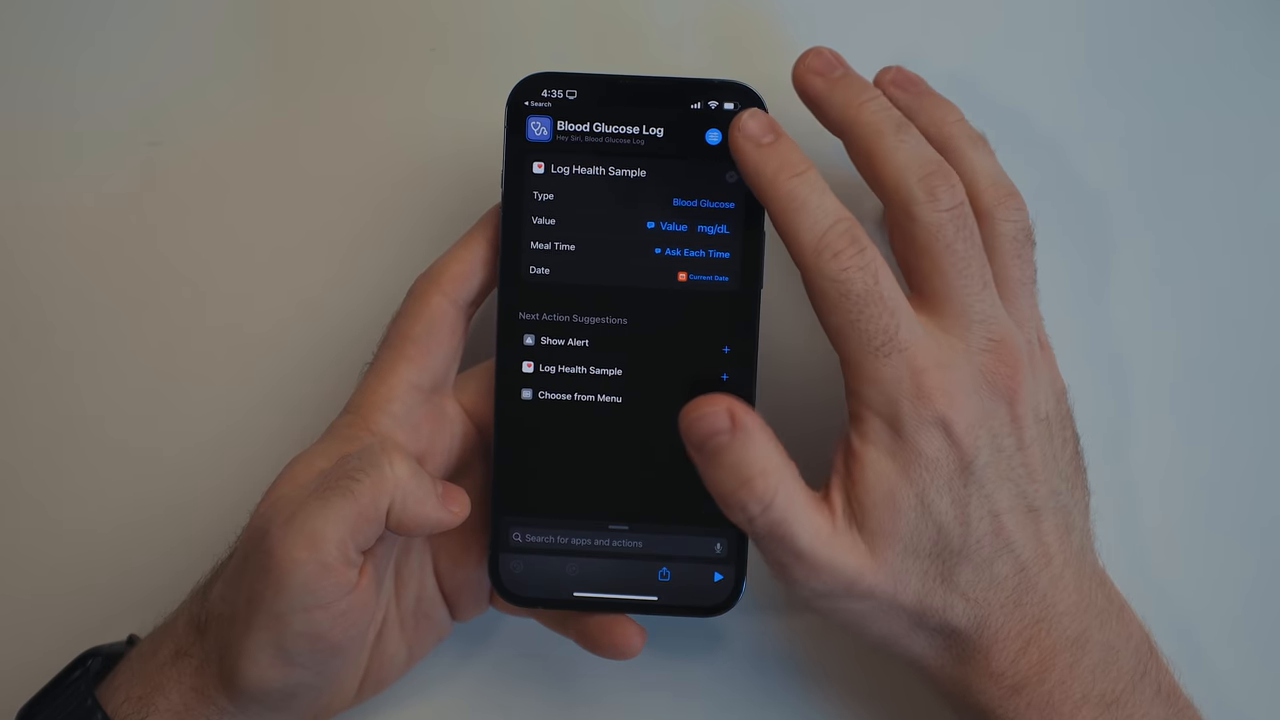
left_click(535, 119)
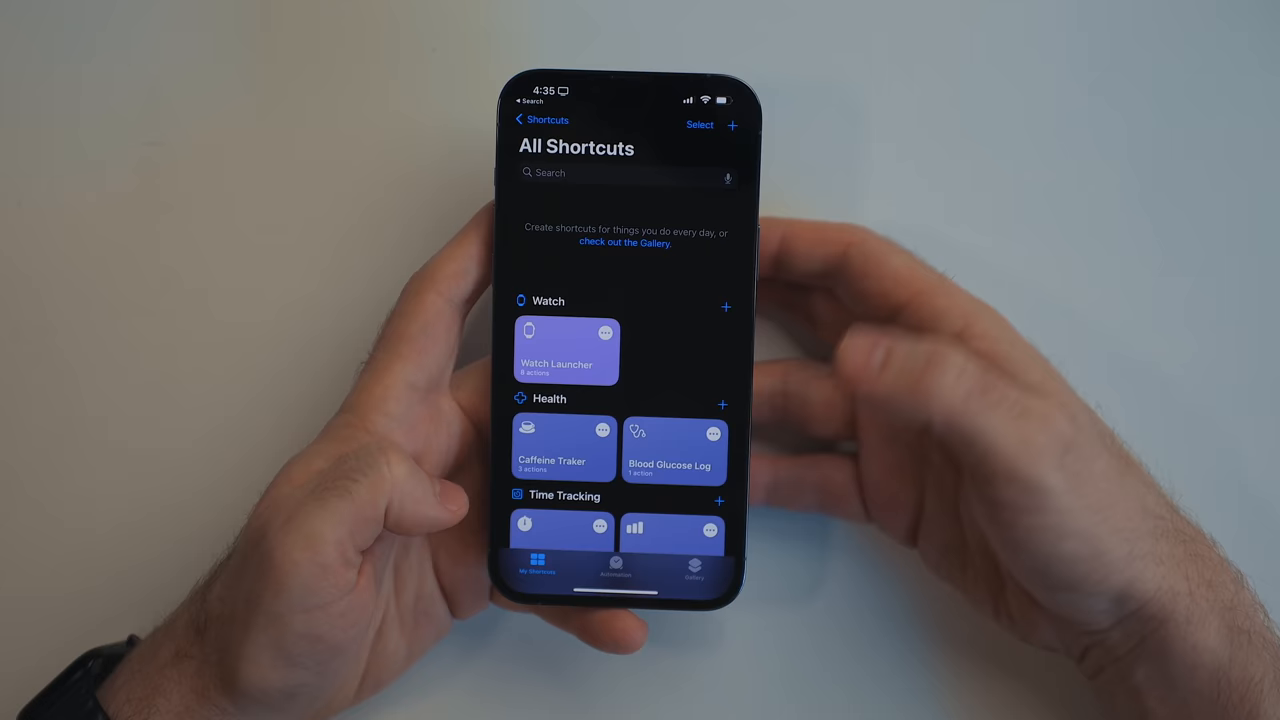